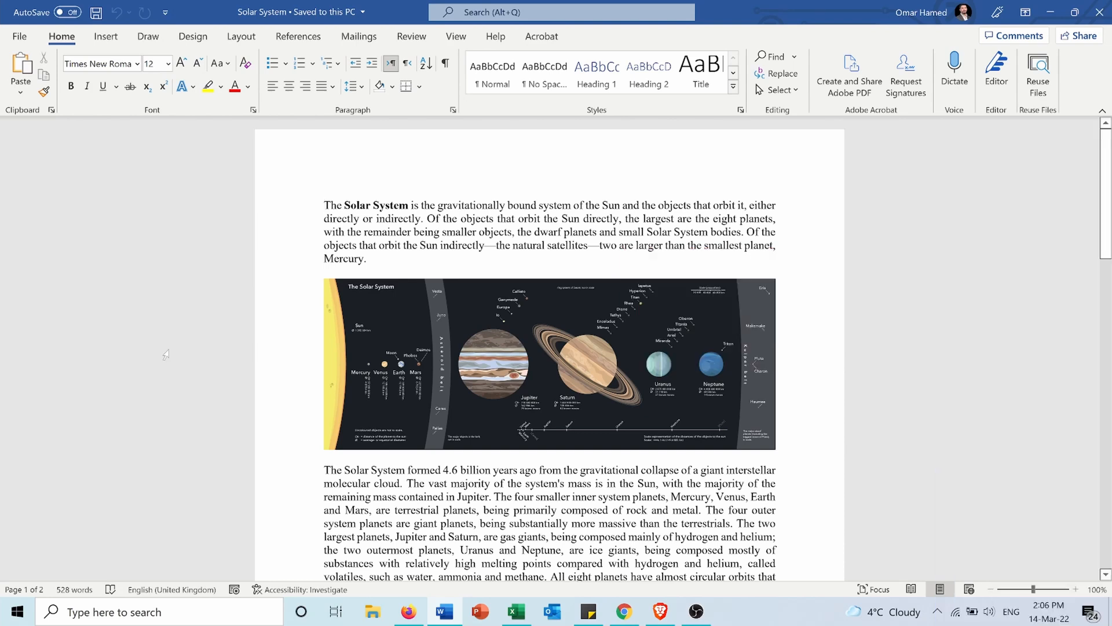
Step: Place the cursor after the first paragraph and show the References tab's footnote tools
{"action": "left_click", "coordinate": [367, 258]}
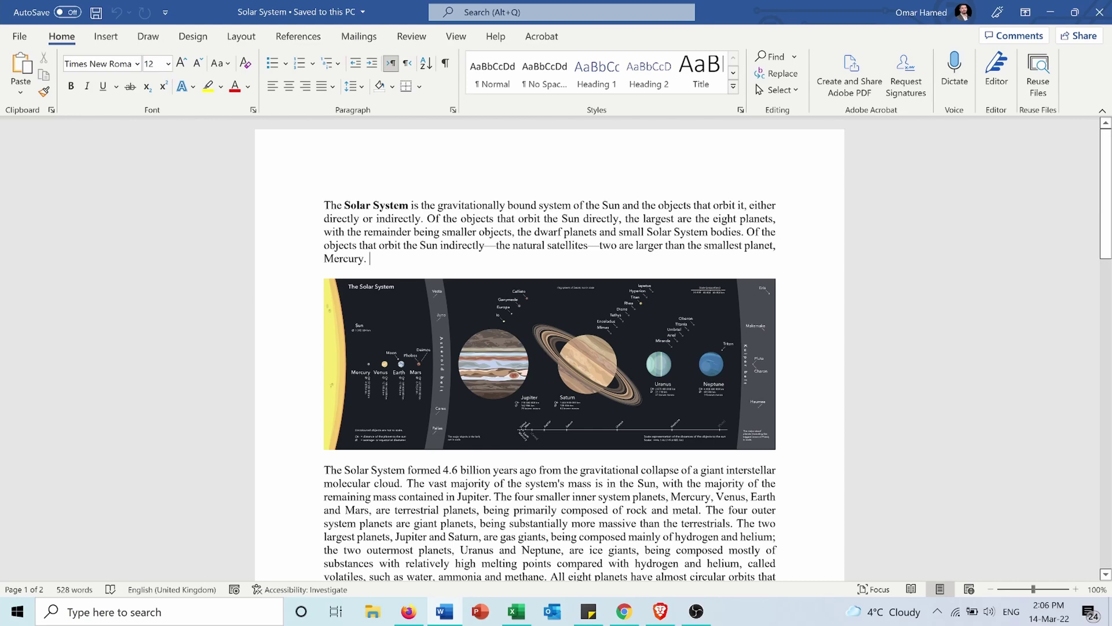
{"action": "left_click", "coordinate": [298, 36]}
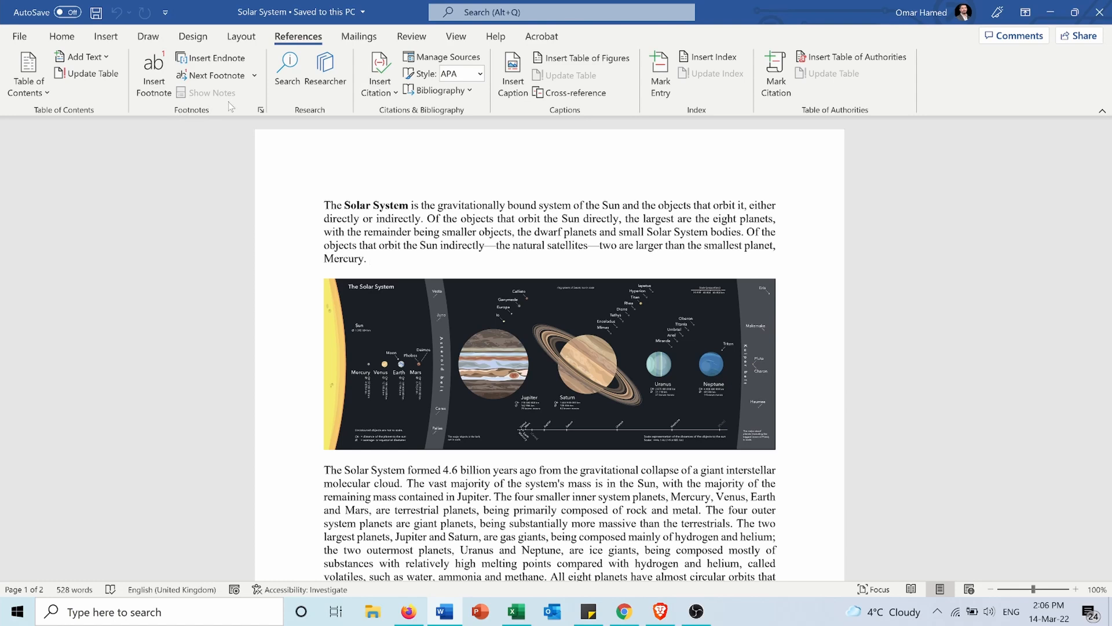
{"action": "mouse_move", "coordinate": [154, 67]}
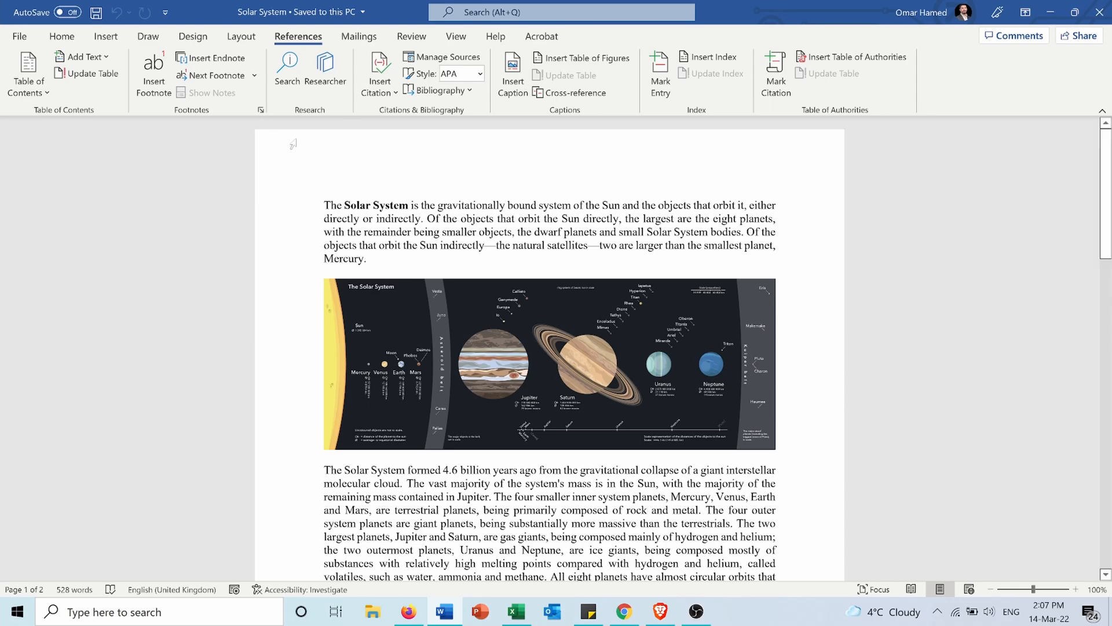
Step: Insert a footnote after 'Solar System' reading 'The solar system contains the following planets....'
{"action": "left_click", "coordinate": [153, 70]}
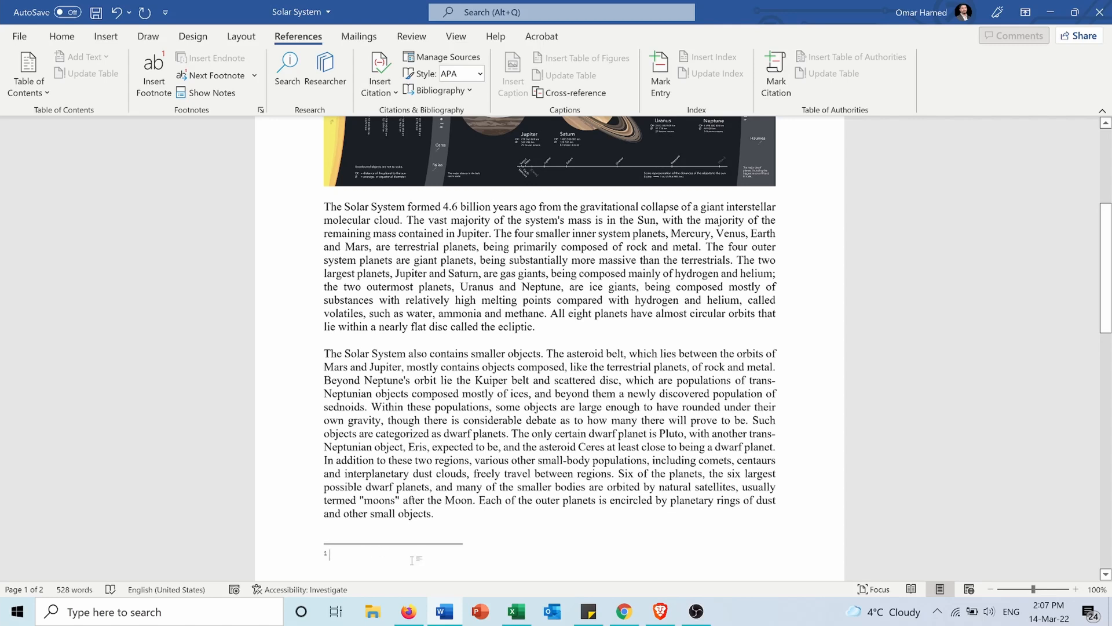
{"action": "type", "text": "The sola"}
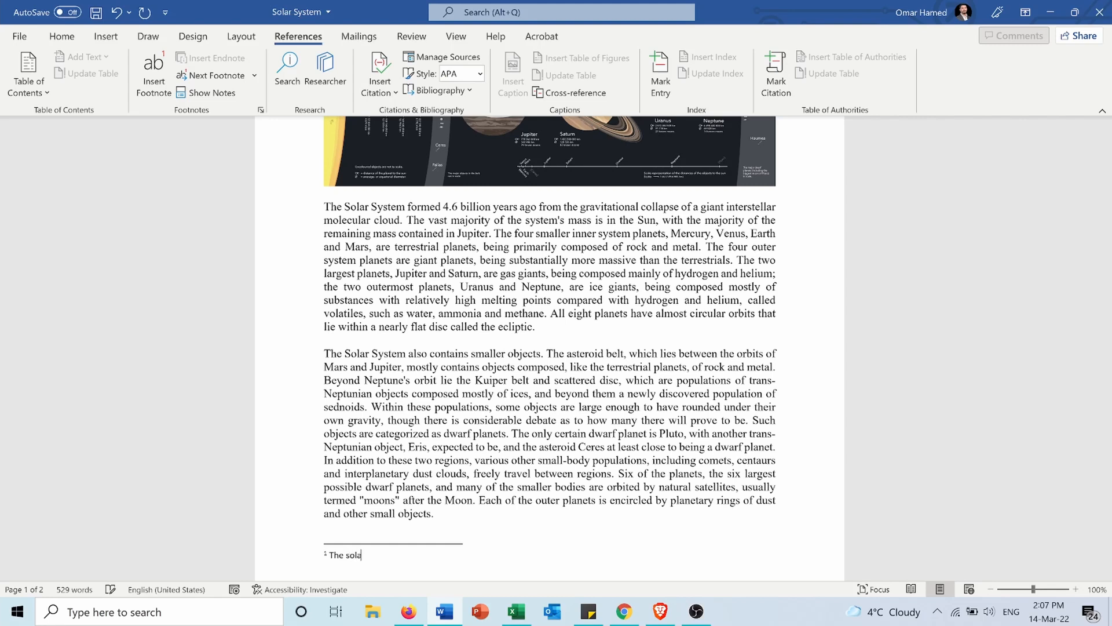
{"action": "type", "text": "r system contains"}
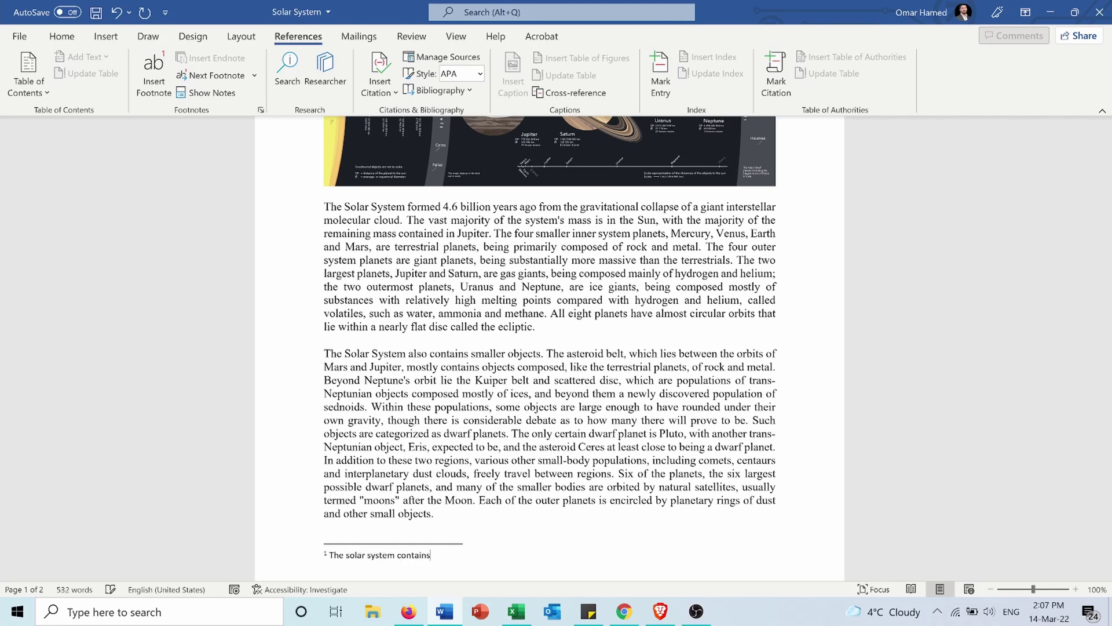
{"action": "type", "text": "the follw"}
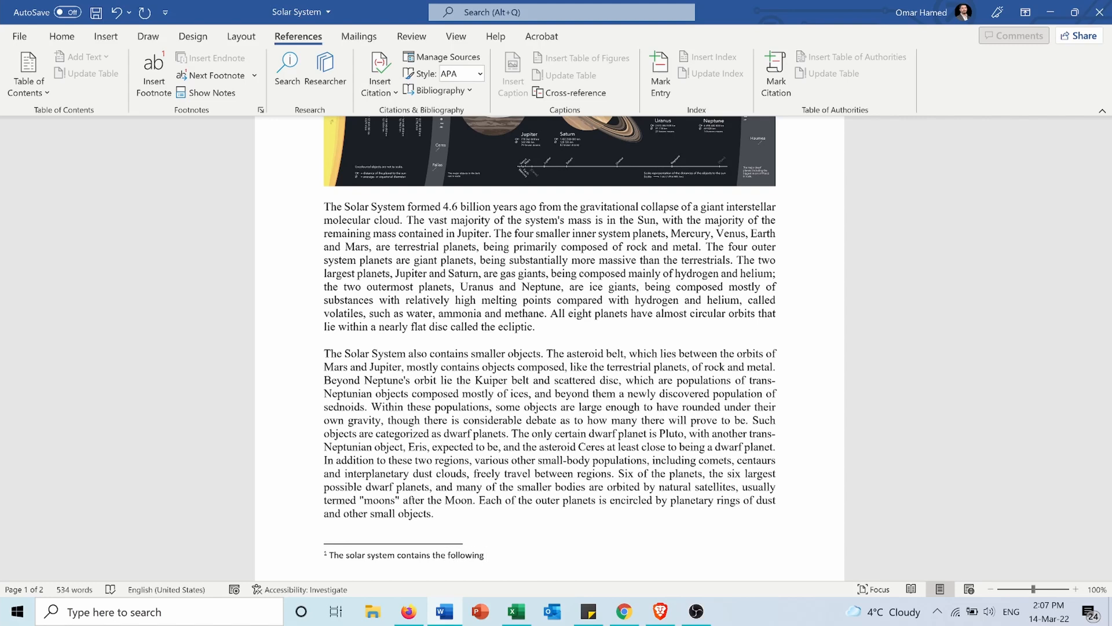
{"action": "type", "text": "planet"}
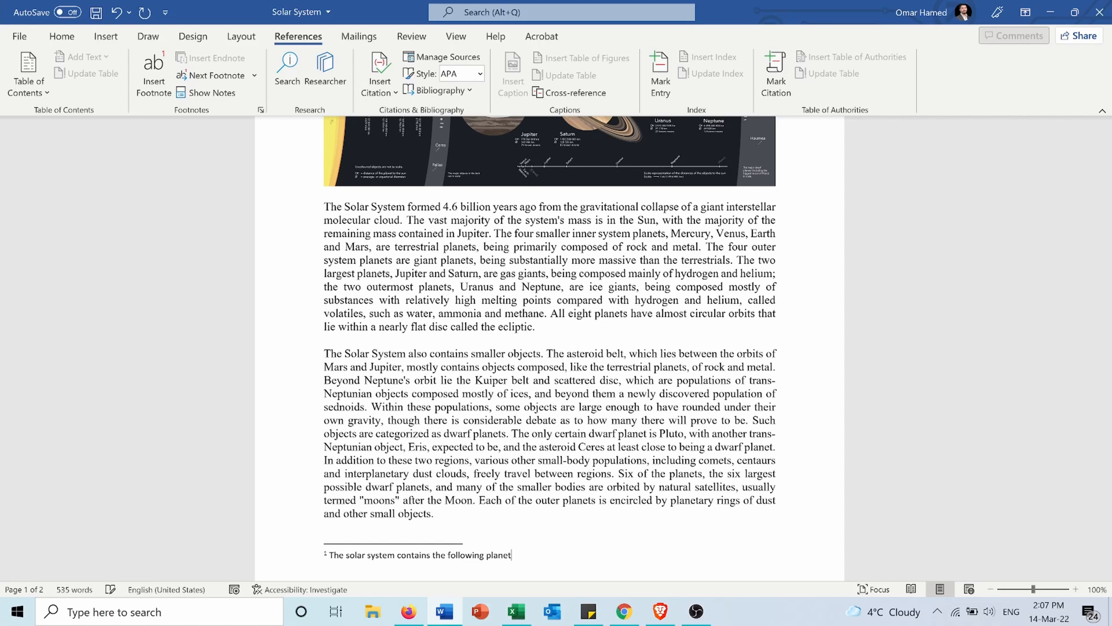
{"action": "type", "text": "s...."}
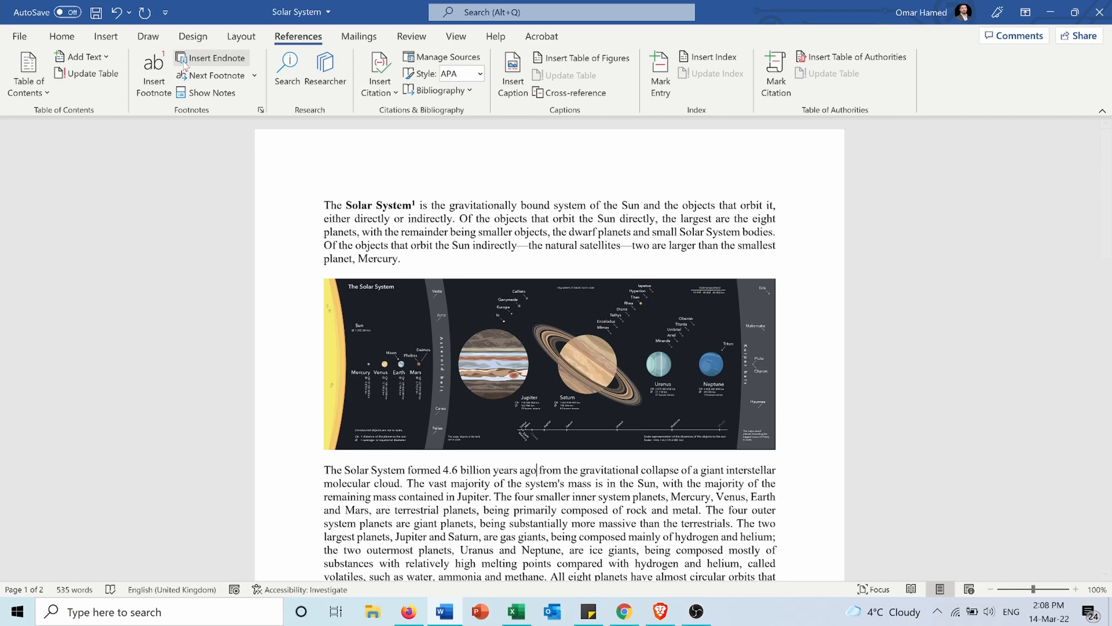
Step: Insert a footnote after '4.6 billion years ago' reading 'This number is calculated by X theory'
{"action": "left_click", "coordinate": [210, 58]}
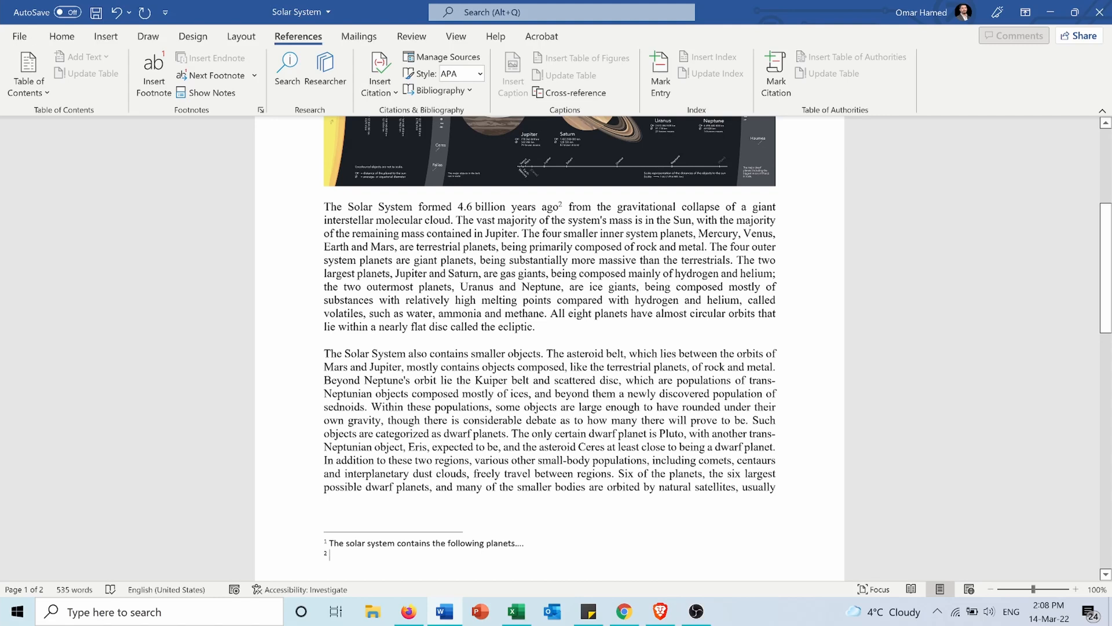
{"action": "type", "text": "T"}
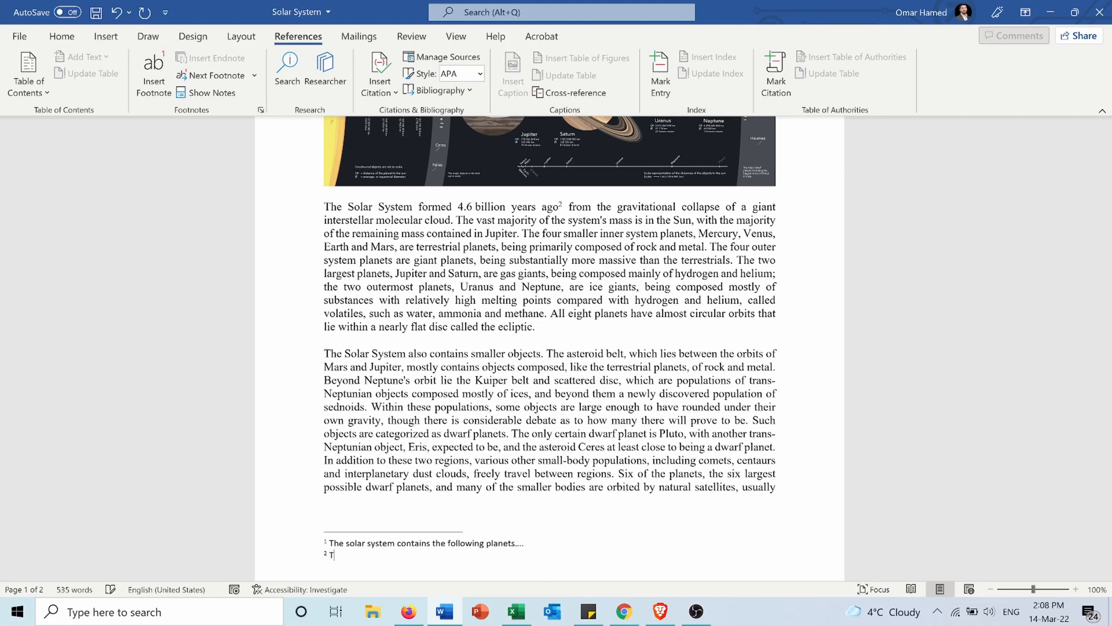
{"action": "type", "text": "his number is calcu"}
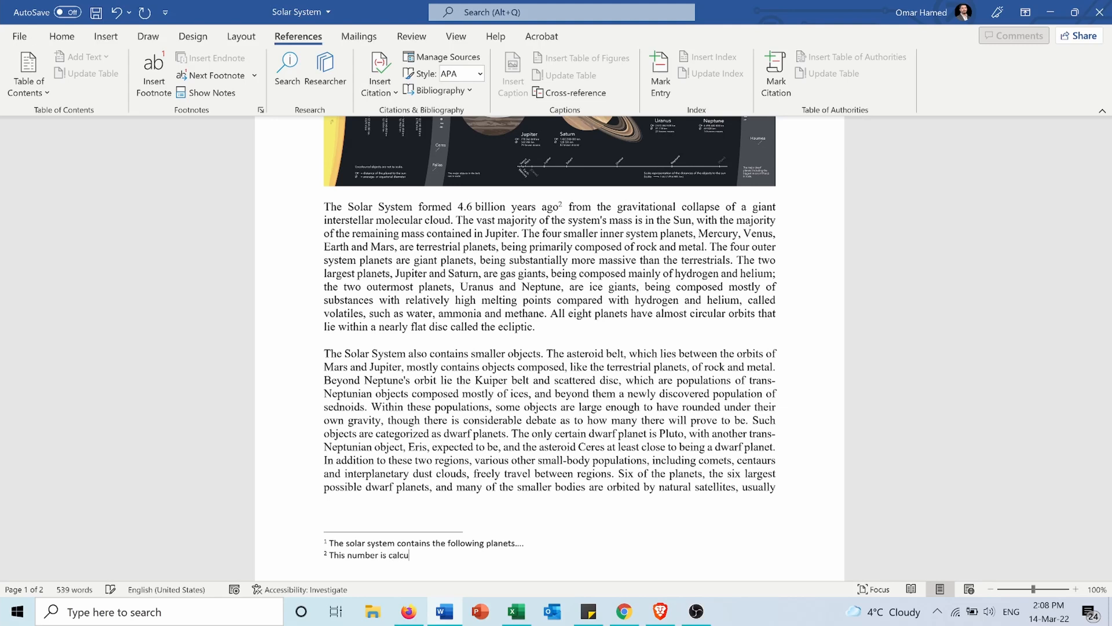
{"action": "type", "text": "lated by"}
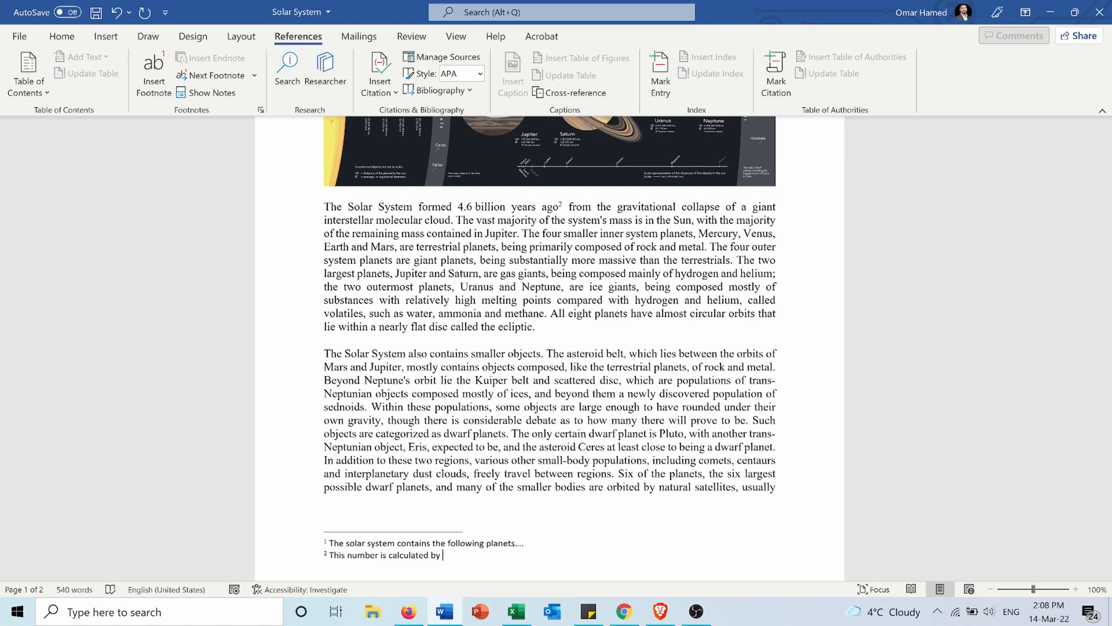
{"action": "type", "text": "X theory"}
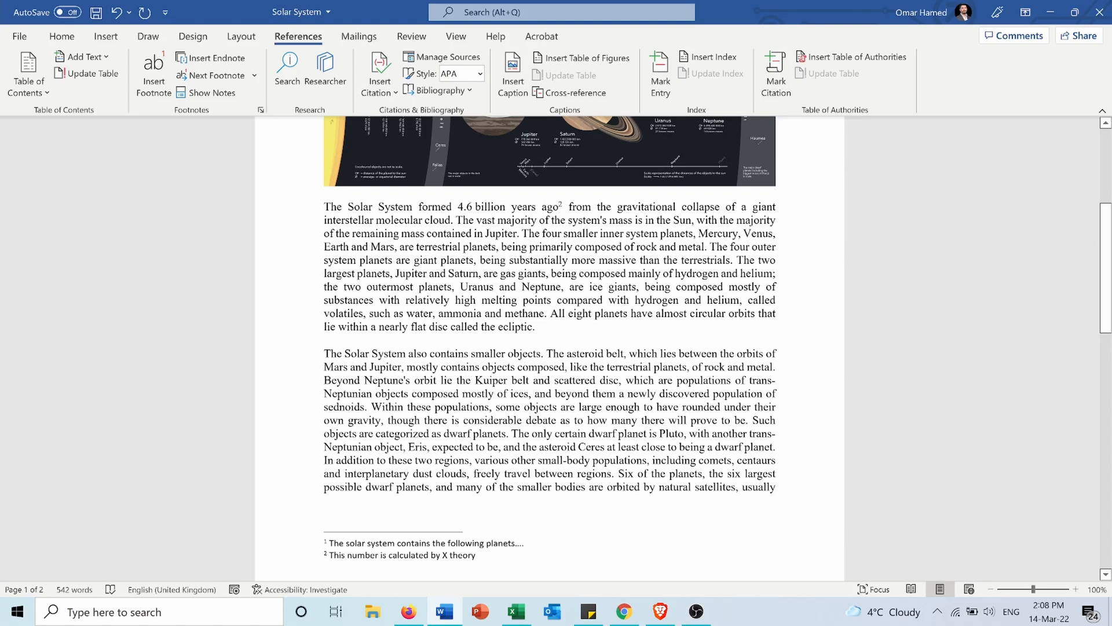
{"action": "mouse_move", "coordinate": [154, 64]}
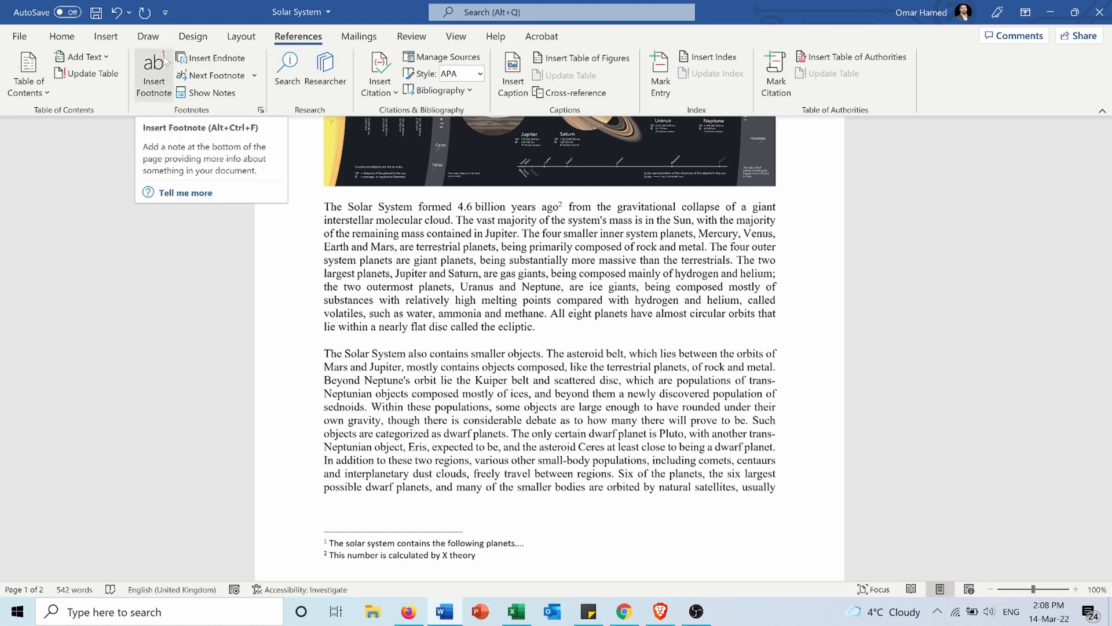
Step: Insert a footnote after 'smaller objects' reading 'The smaller objects are'
{"action": "left_click", "coordinate": [153, 70]}
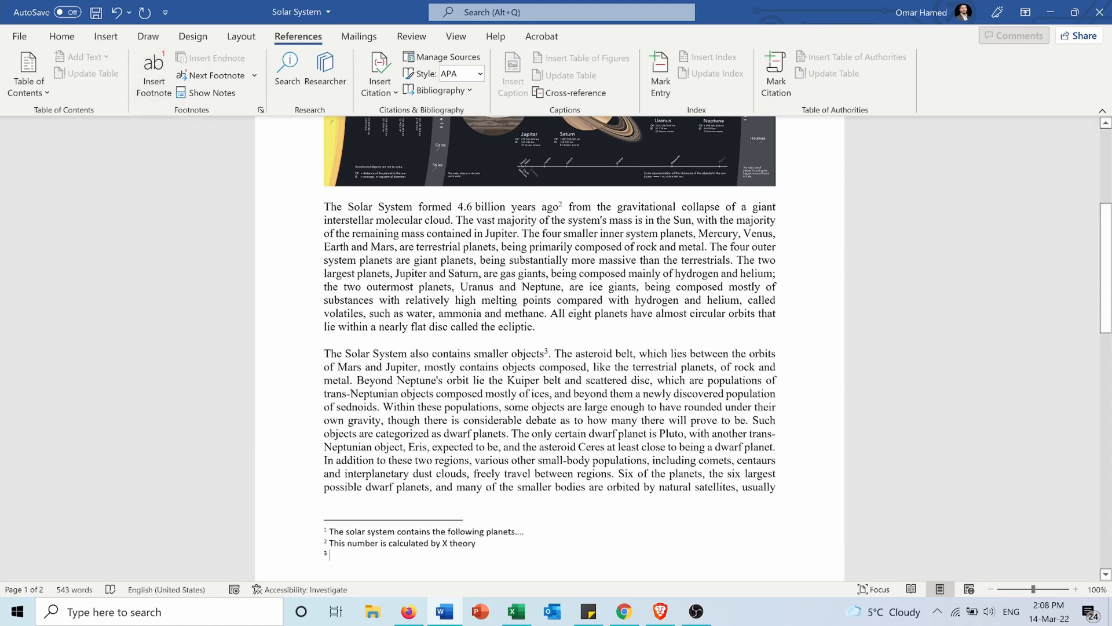
{"action": "type", "text": "The smaller obj"}
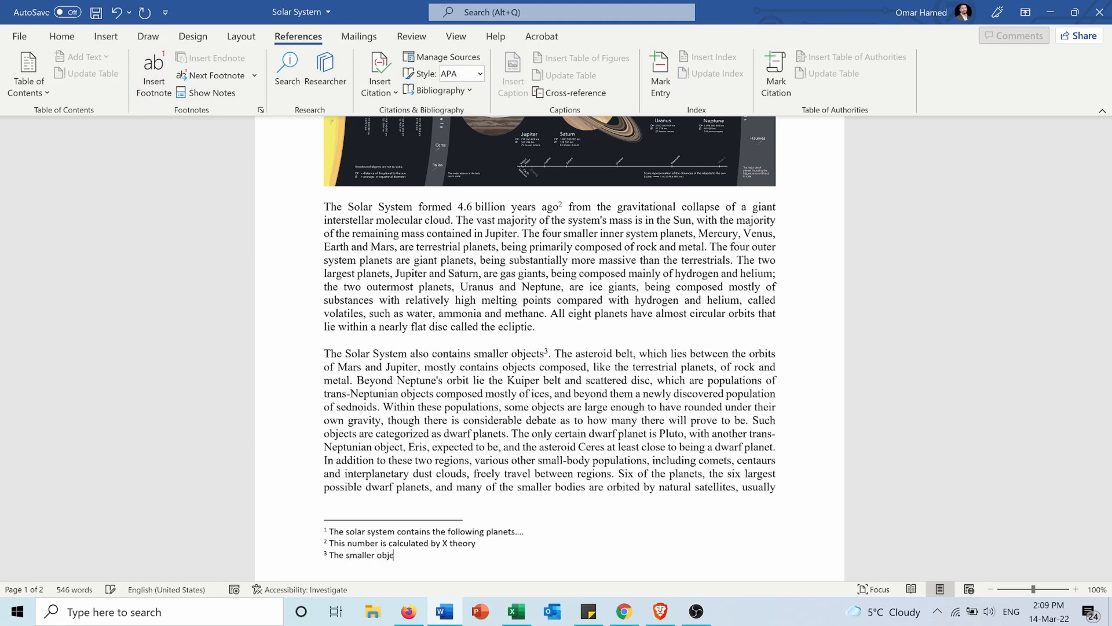
{"action": "type", "text": "ects are"}
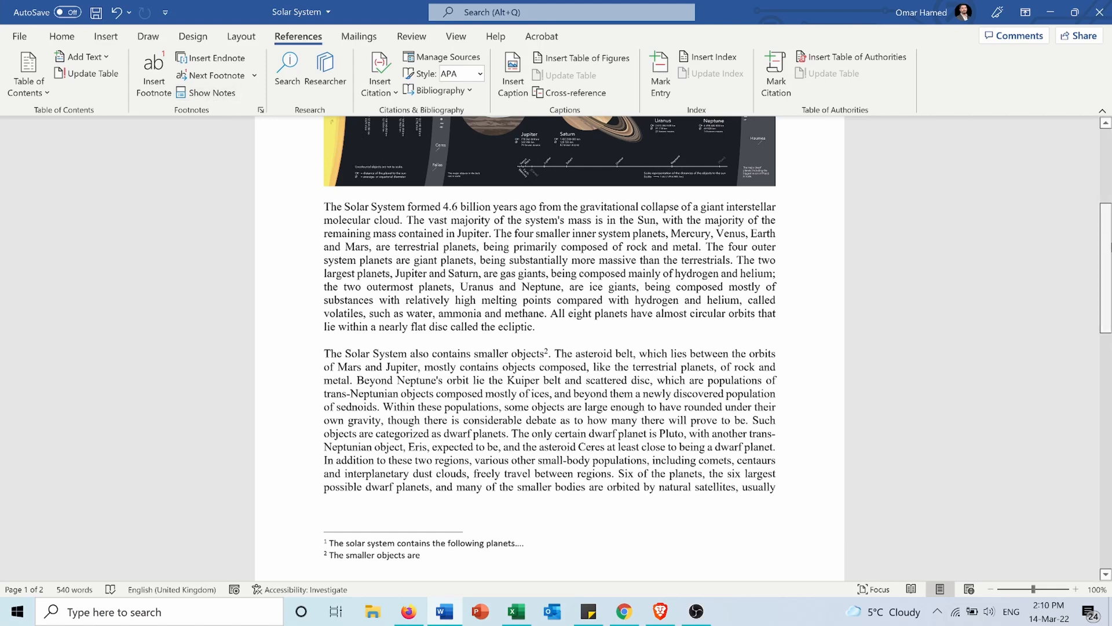
Step: Add an endnote to the solar system picture reading 'This picture is illustrated by...'
{"action": "left_click", "coordinate": [549, 151]}
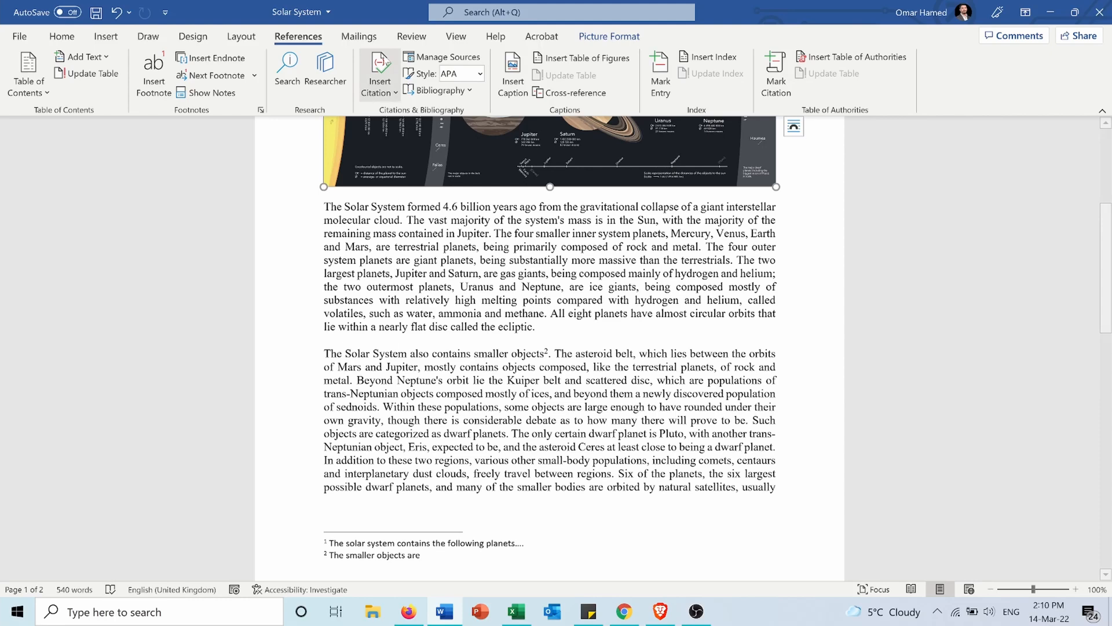
{"action": "mouse_move", "coordinate": [202, 75]}
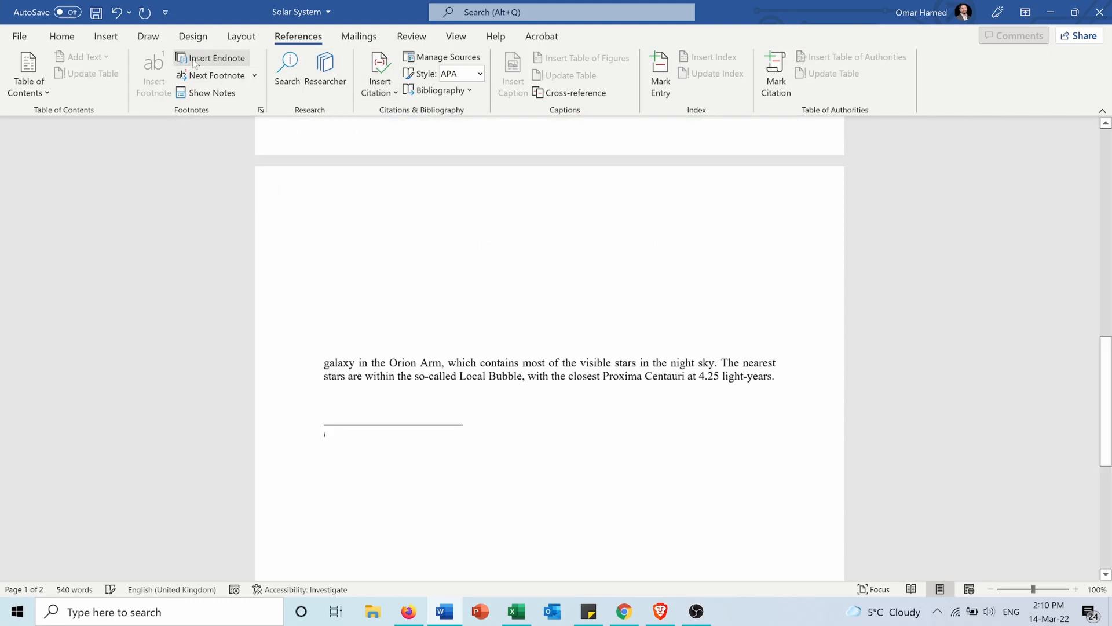
{"action": "scroll", "scroll_direction": "down", "scroll_amount": 3}
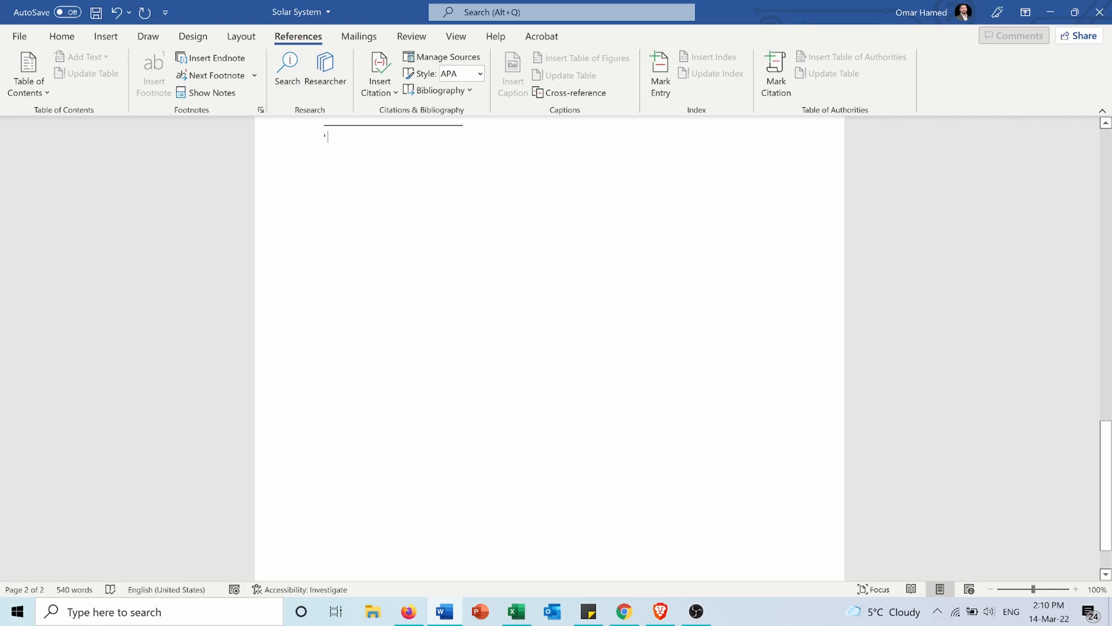
{"action": "type", "text": "This picture is"}
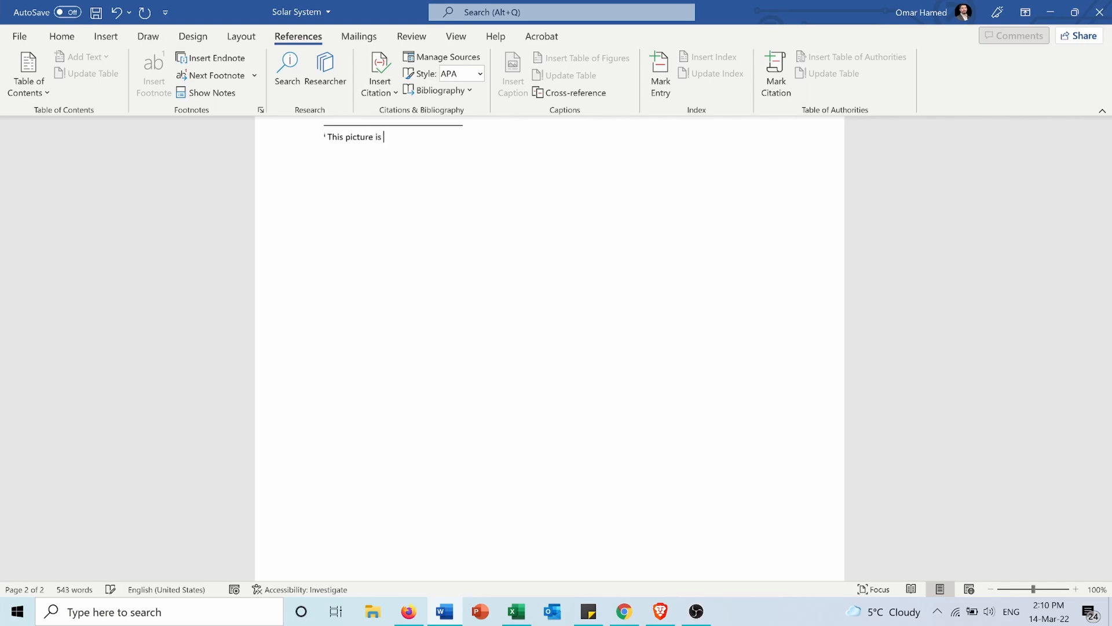
{"action": "type", "text": "illust"}
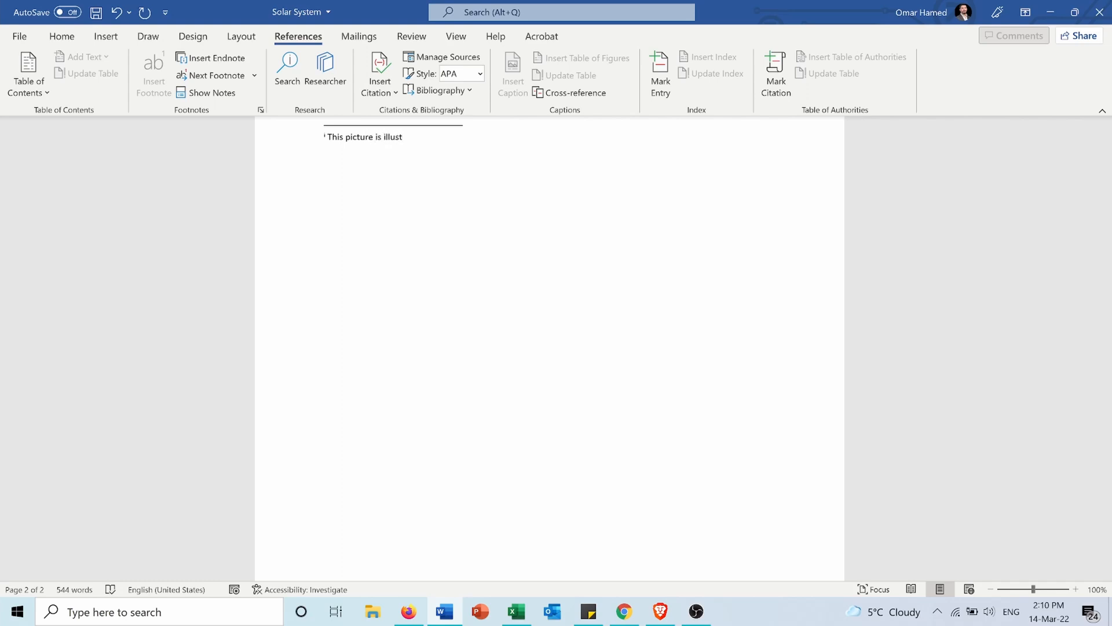
{"action": "type", "text": "rated"}
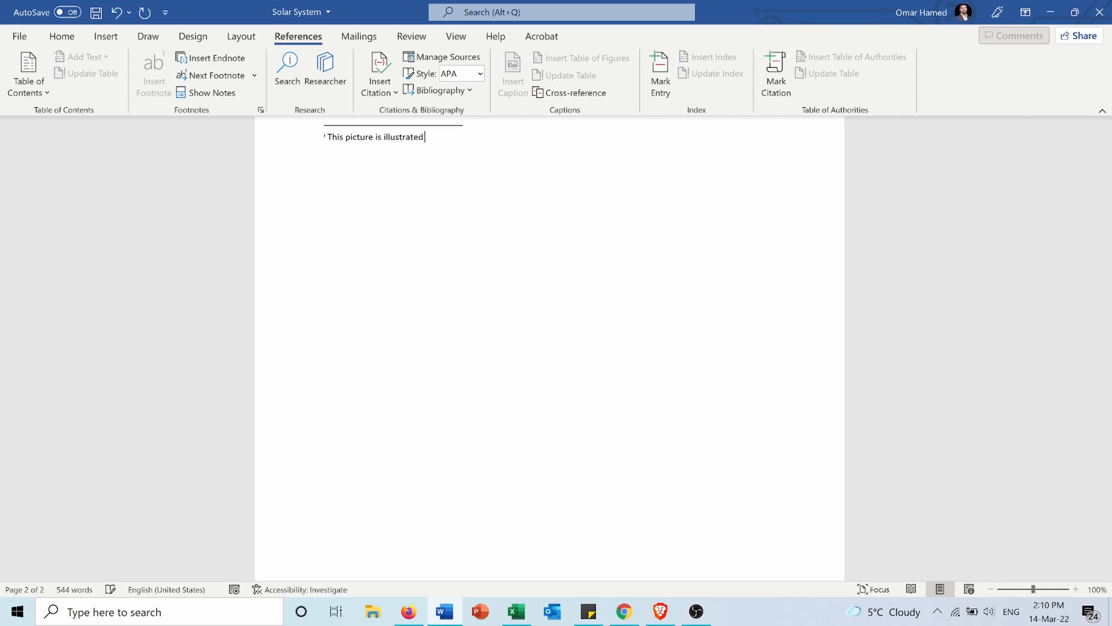
{"action": "type", "text": "by..."}
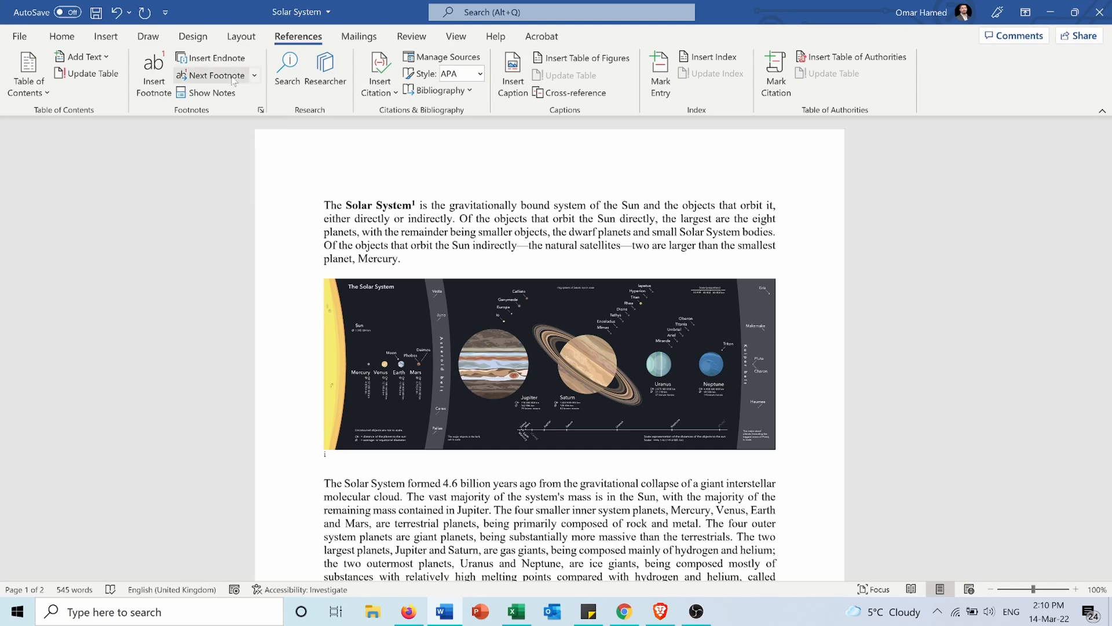
{"action": "scroll", "scroll_direction": "down", "scroll_amount": 3}
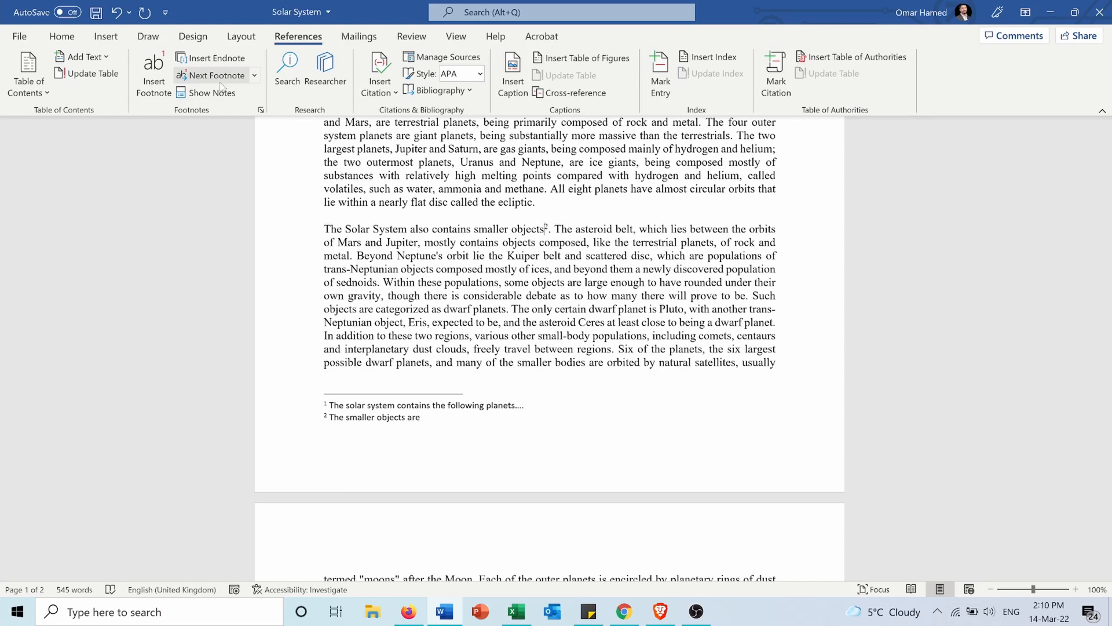
{"action": "left_click", "coordinate": [254, 75]}
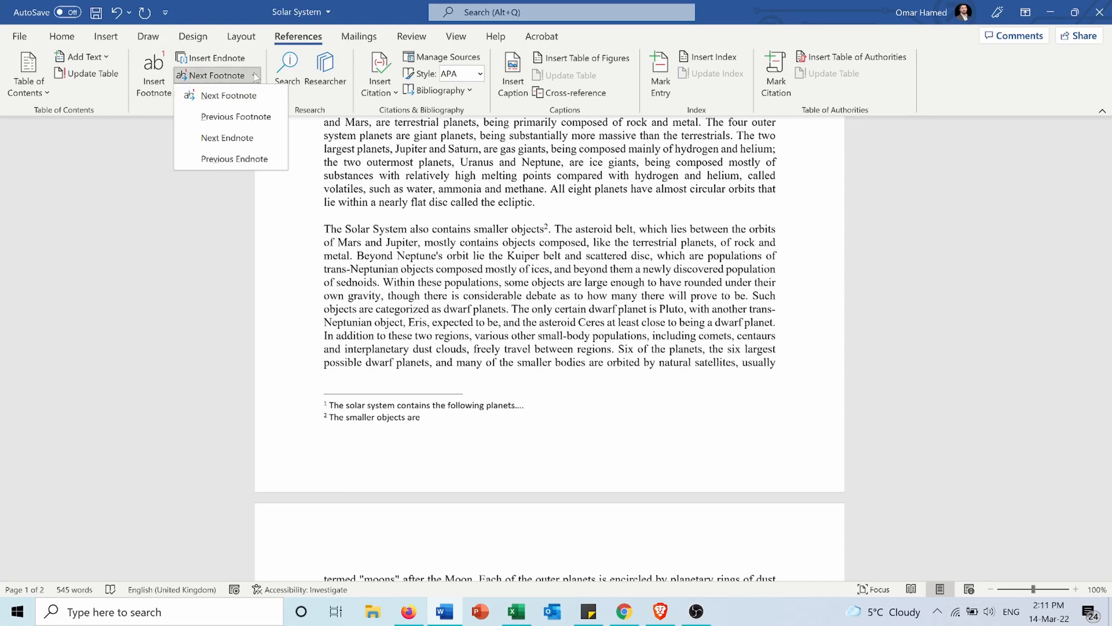
{"action": "mouse_move", "coordinate": [236, 116]}
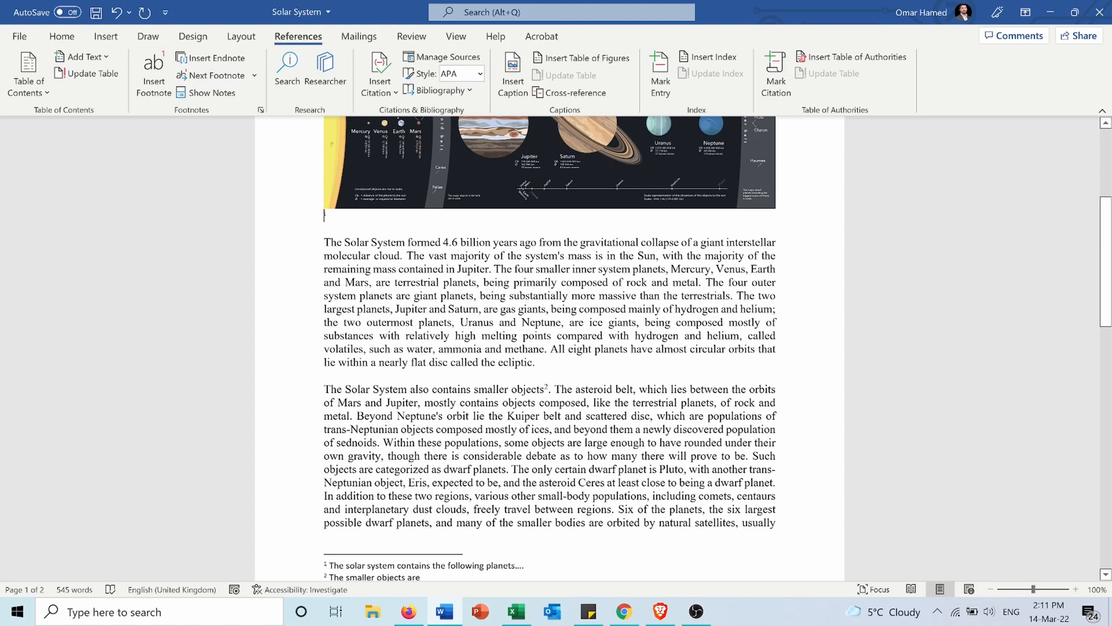
{"action": "mouse_move", "coordinate": [420, 181]}
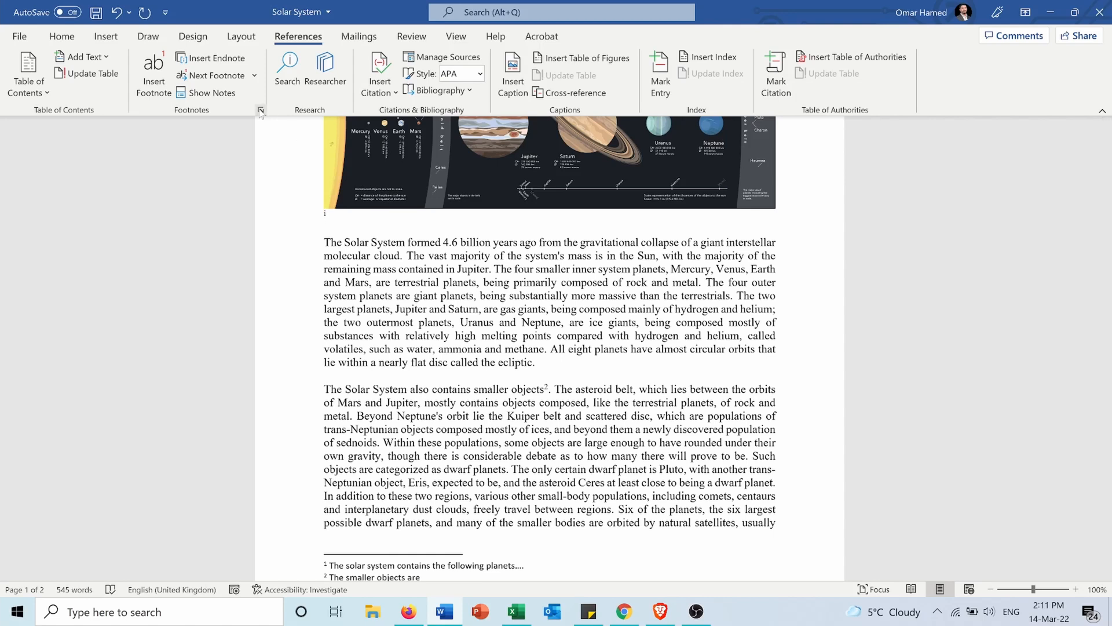
{"action": "mouse_move", "coordinate": [260, 111]}
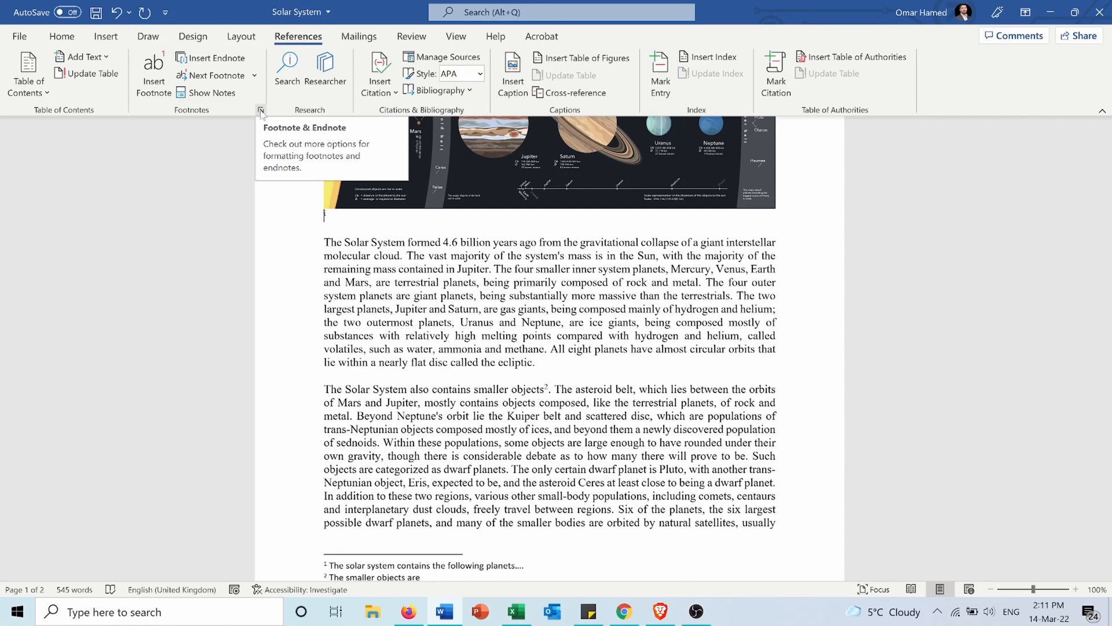
Step: In the Footnote and Endnote dialog, choose Endnotes placed at the end of the document
{"action": "left_click", "coordinate": [261, 110]}
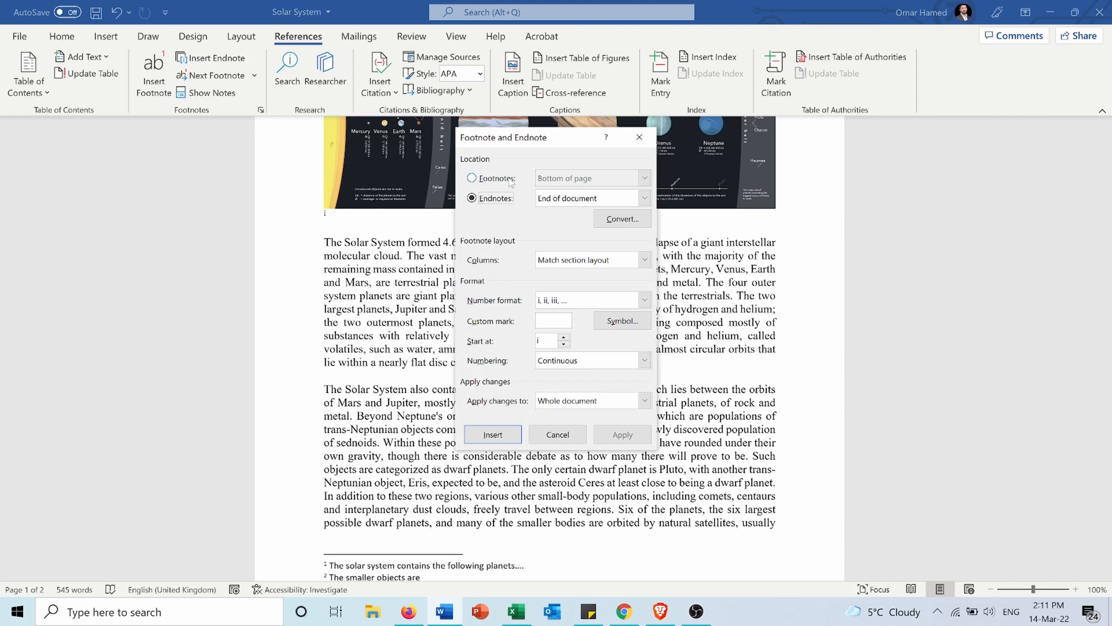
{"action": "left_click", "coordinate": [471, 178]}
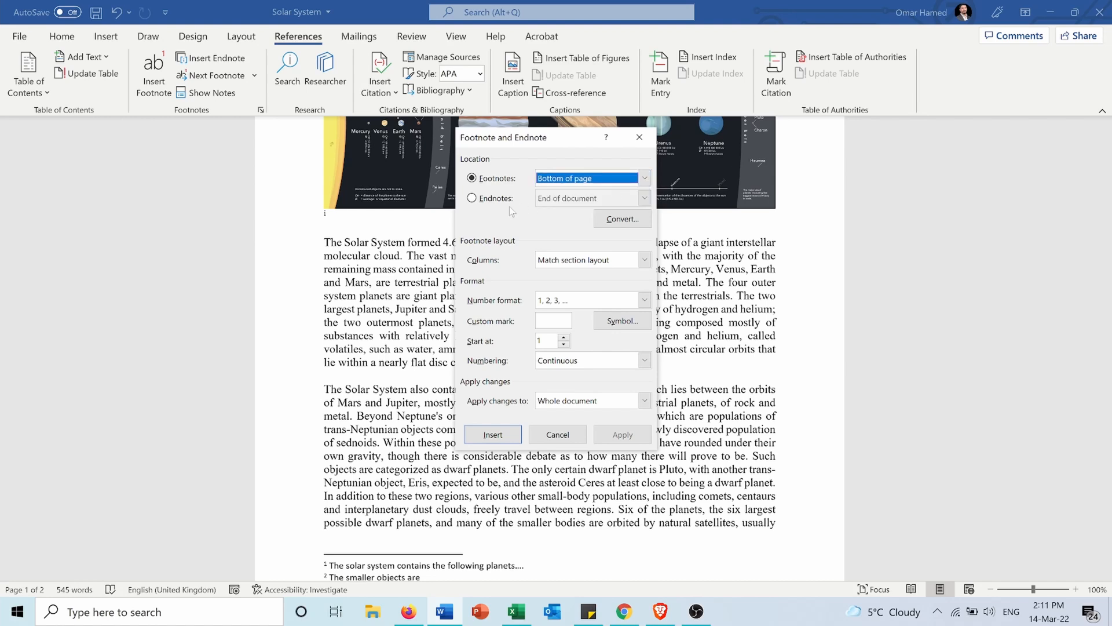
{"action": "left_click", "coordinate": [471, 198]}
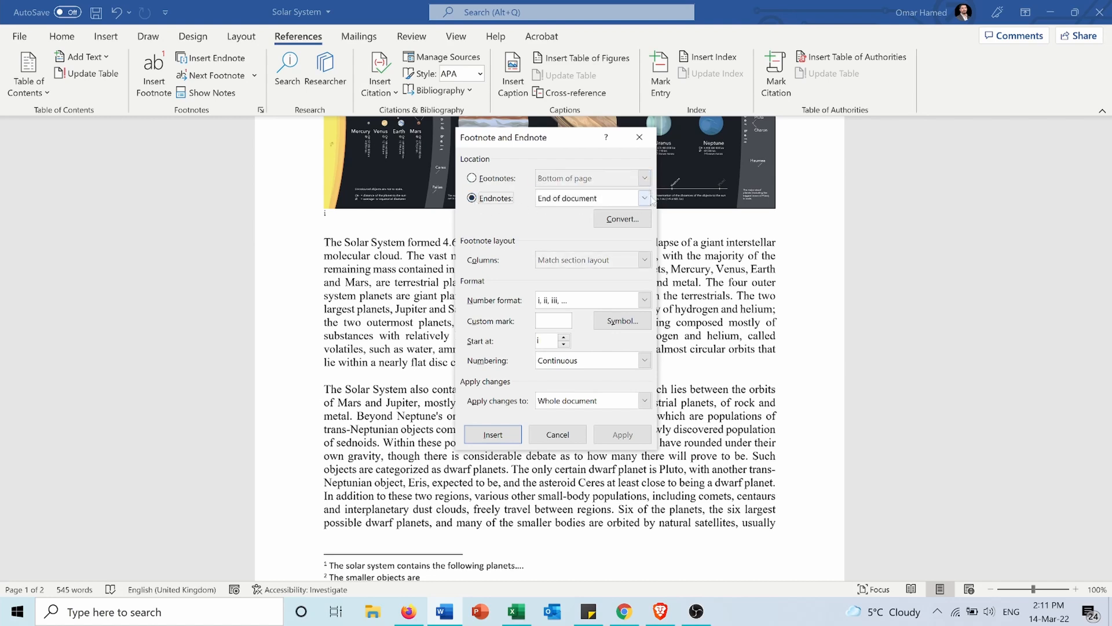
{"action": "left_click", "coordinate": [645, 198]}
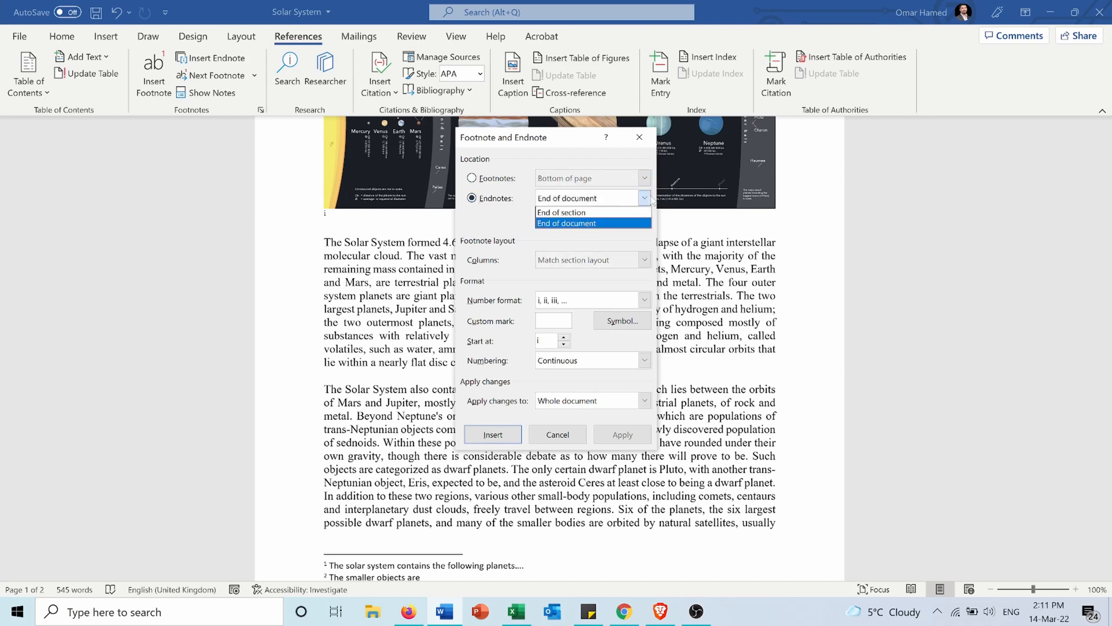
{"action": "left_click", "coordinate": [567, 223]}
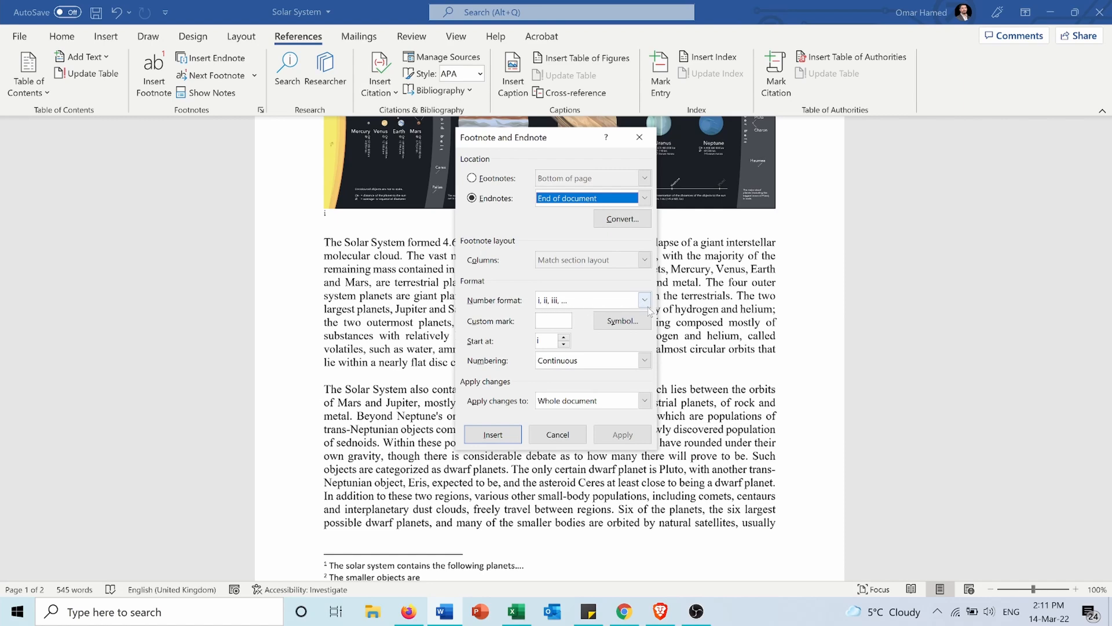
Step: Use a black right-pointing arrow symbol as the note mark, with continuous numbering
{"action": "left_click", "coordinate": [644, 300]}
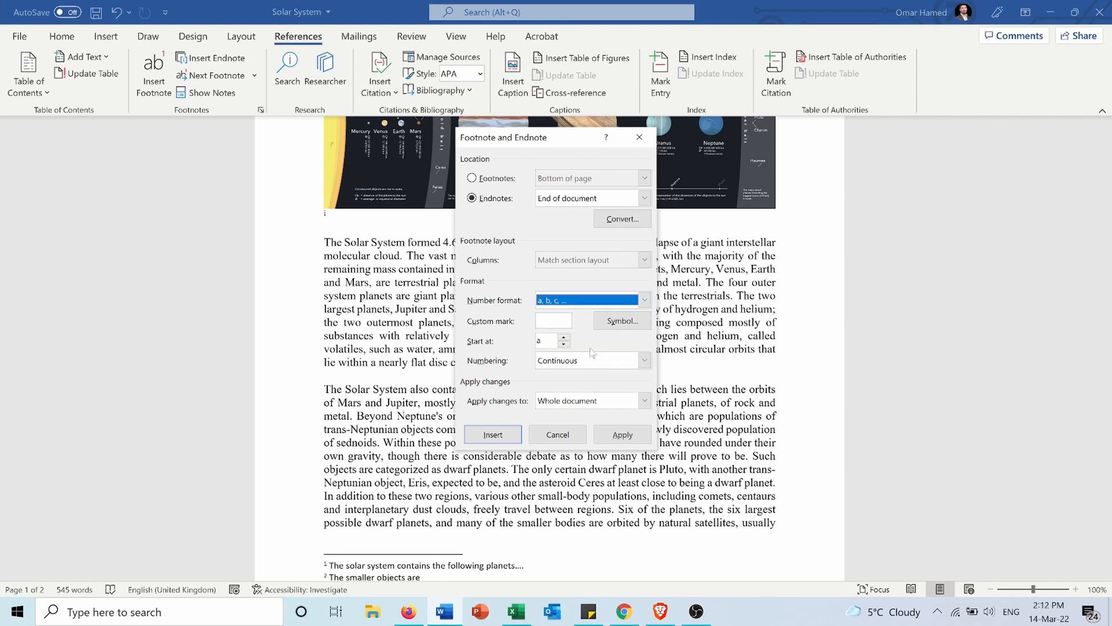
{"action": "mouse_move", "coordinate": [591, 352]}
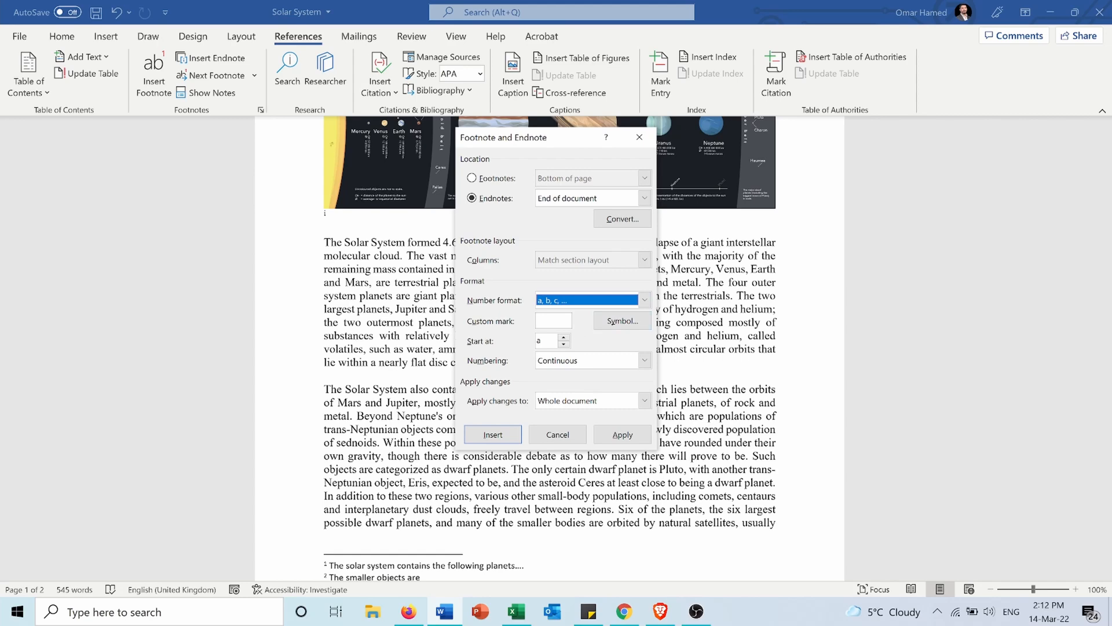
{"action": "mouse_move", "coordinate": [603, 331]}
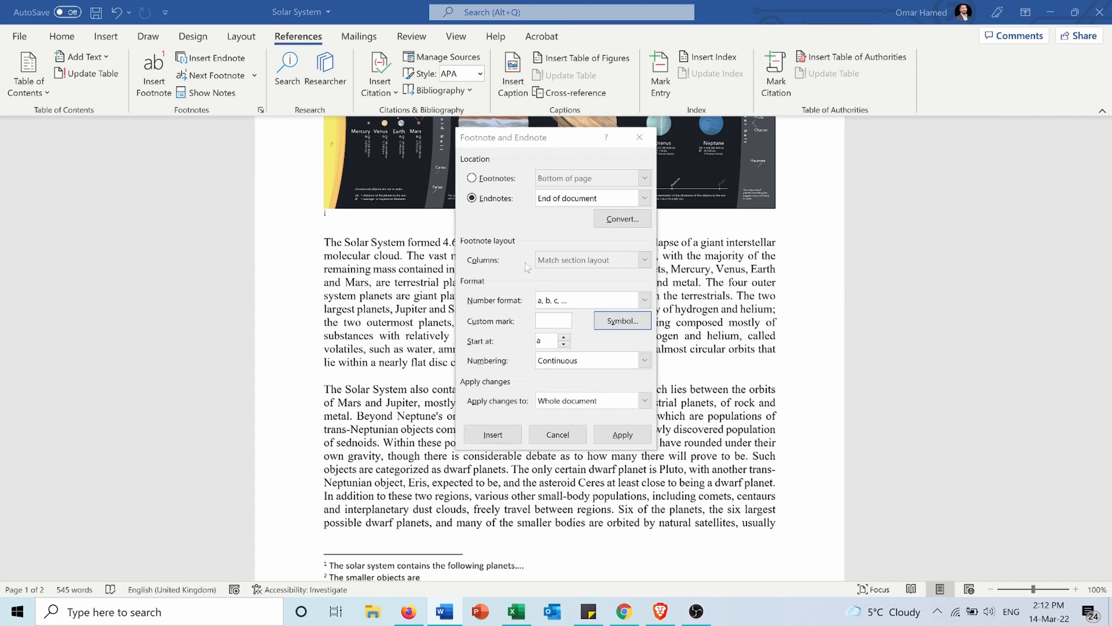
{"action": "left_click", "coordinate": [622, 321]}
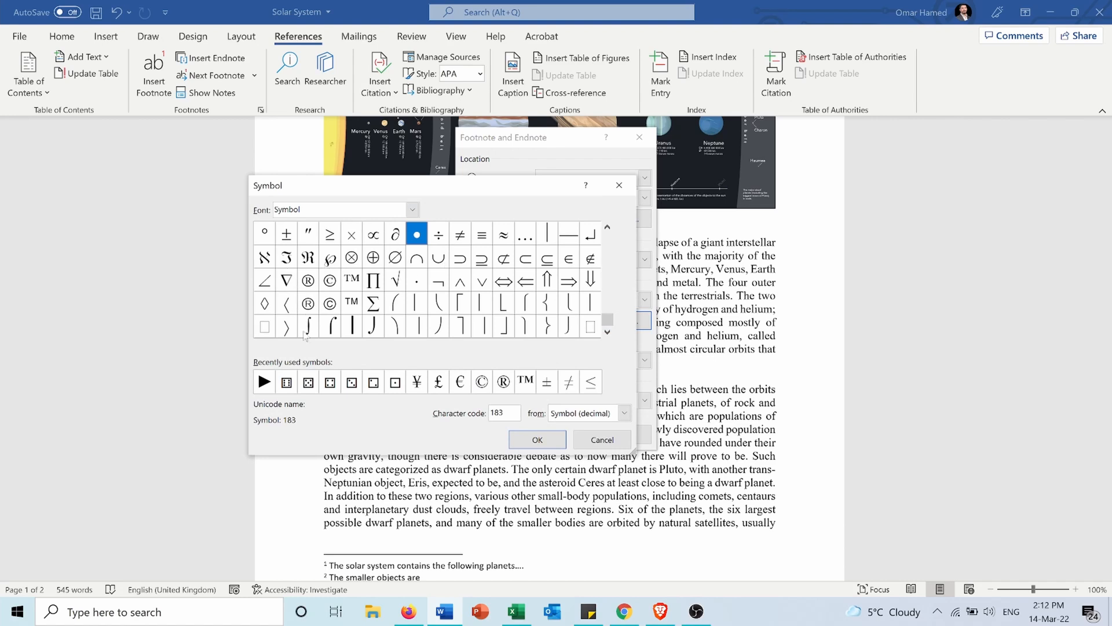
{"action": "left_click", "coordinate": [264, 382]}
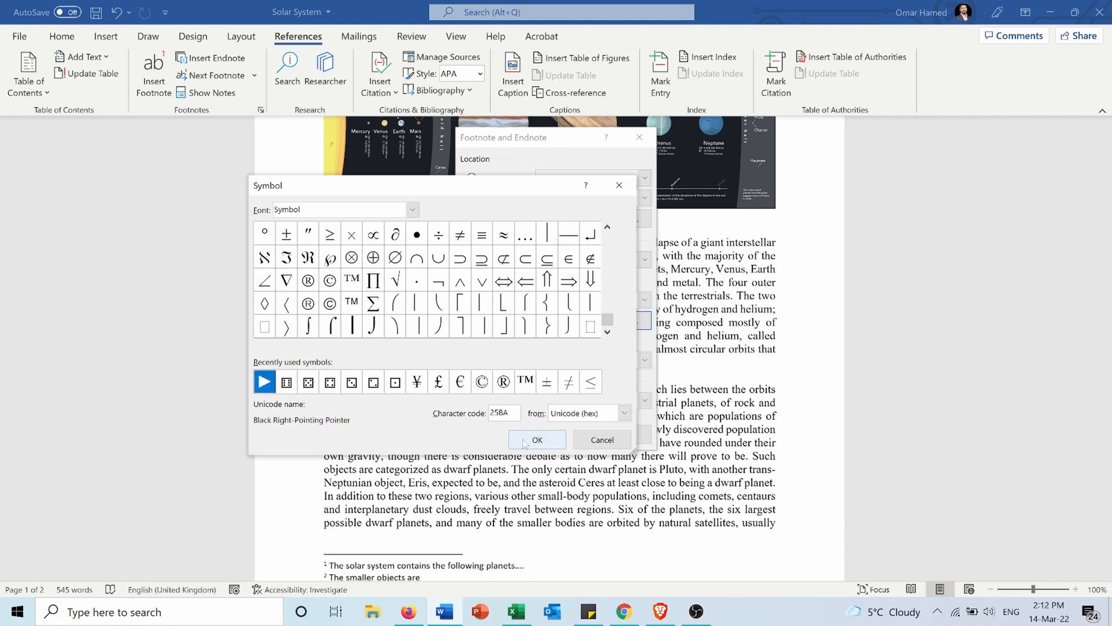
{"action": "left_click", "coordinate": [537, 439]}
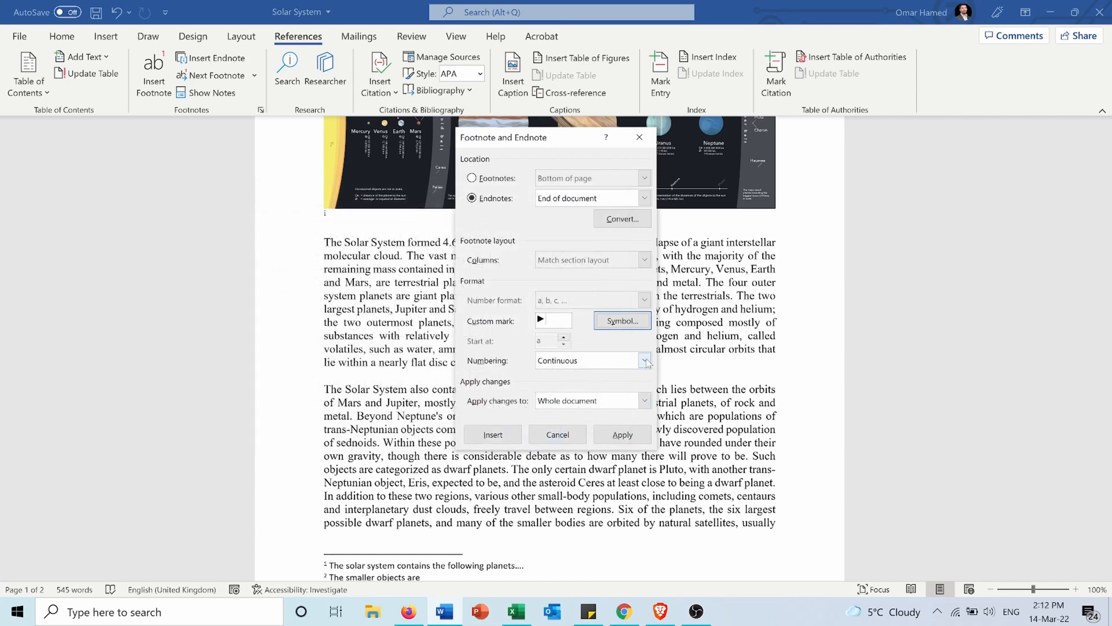
{"action": "left_click", "coordinate": [645, 360]}
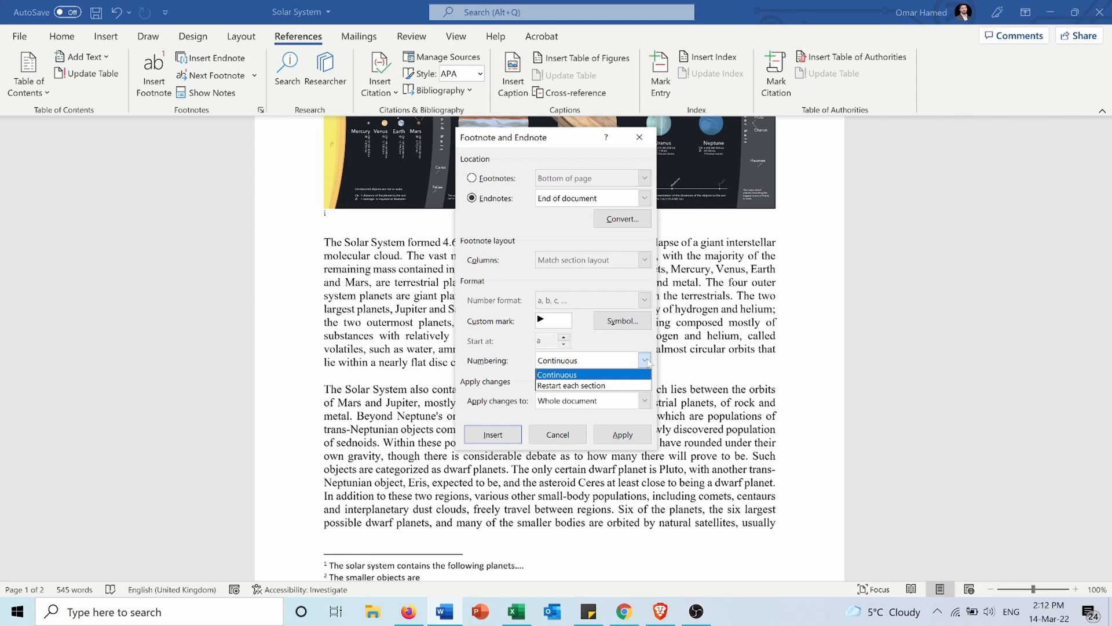
{"action": "left_click", "coordinate": [557, 374]}
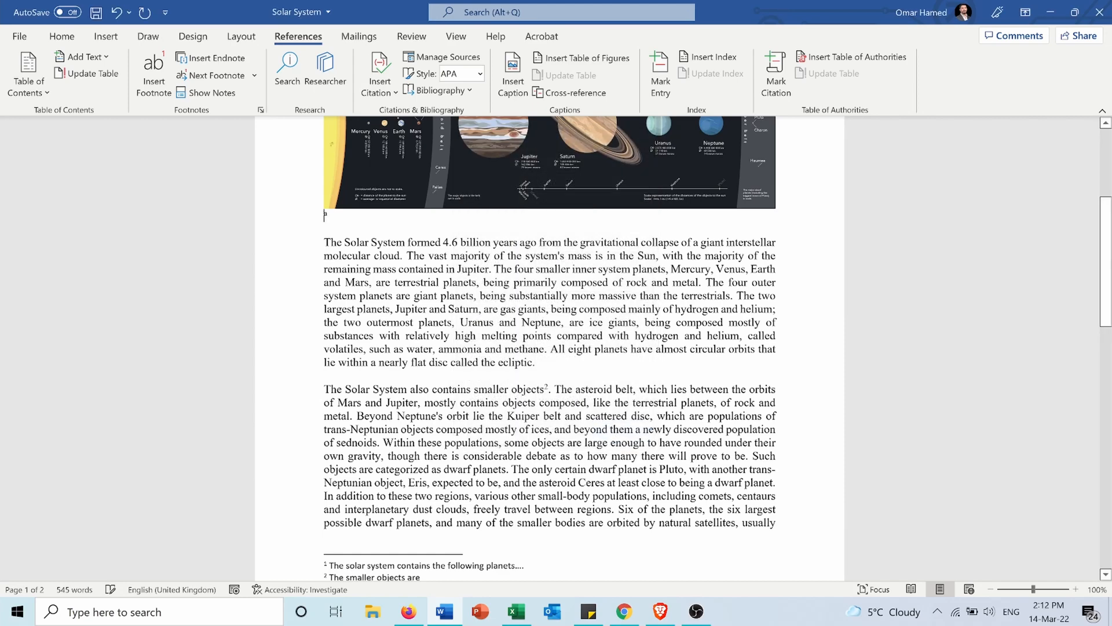
{"action": "mouse_move", "coordinate": [438, 208]}
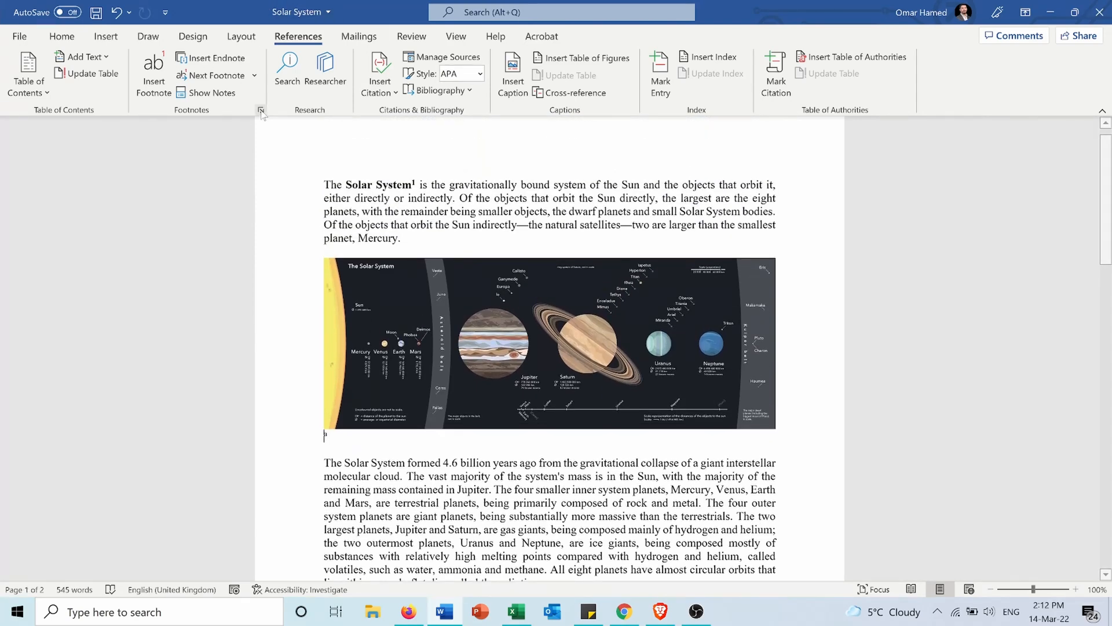
Step: Convert all endnotes to footnotes via the Footnote and Endnote dialog's Convert option
{"action": "left_click", "coordinate": [261, 110]}
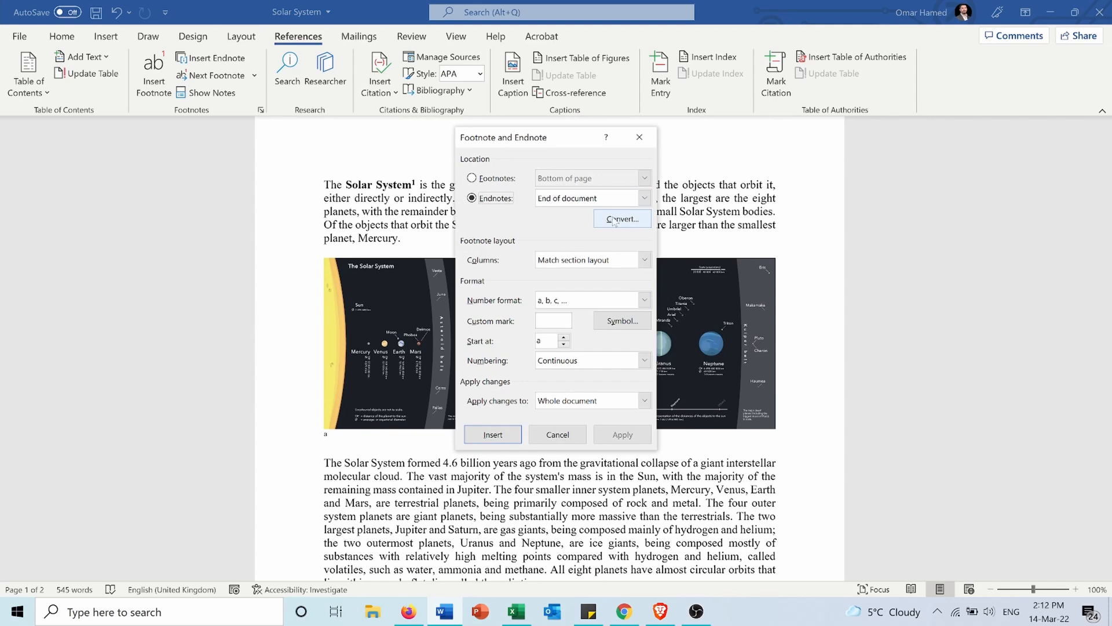
{"action": "left_click", "coordinate": [622, 219]}
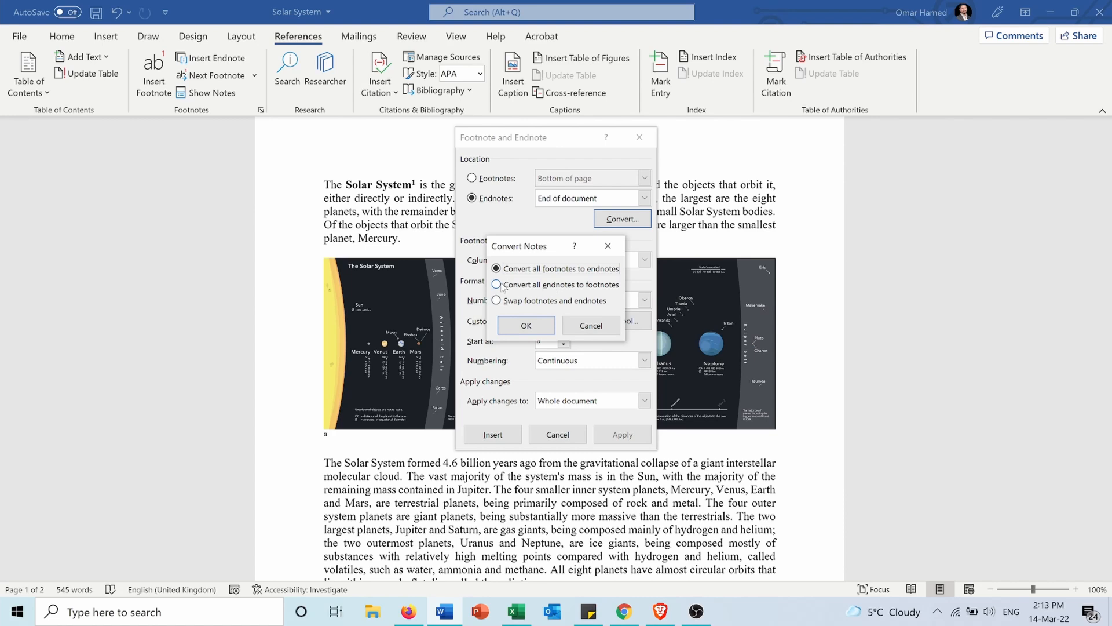
{"action": "left_click", "coordinate": [496, 285]}
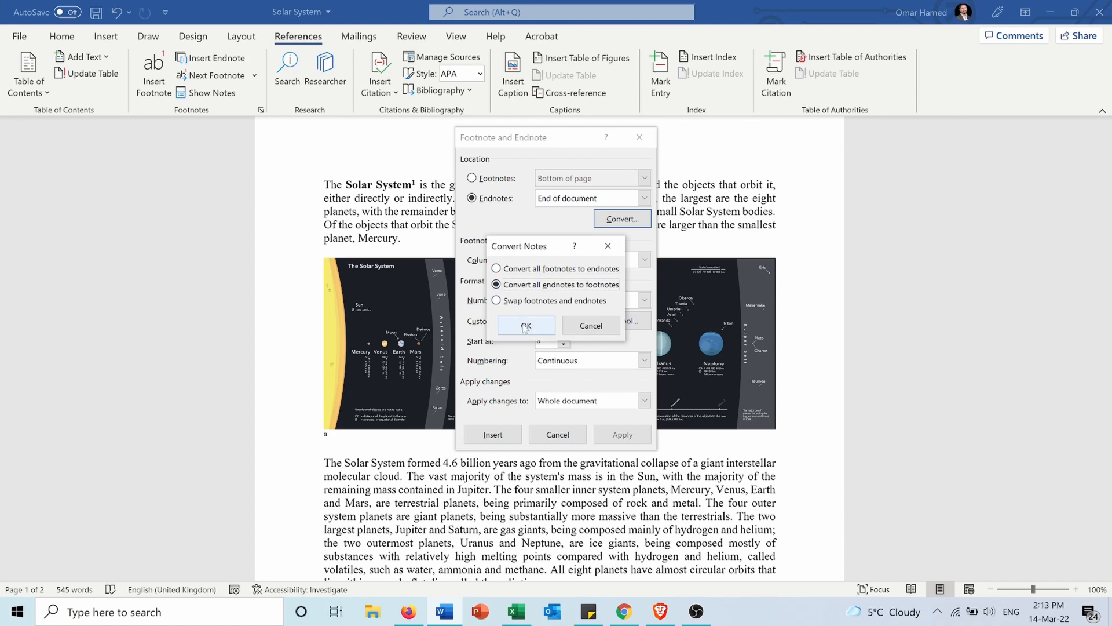
{"action": "left_click", "coordinate": [526, 325]}
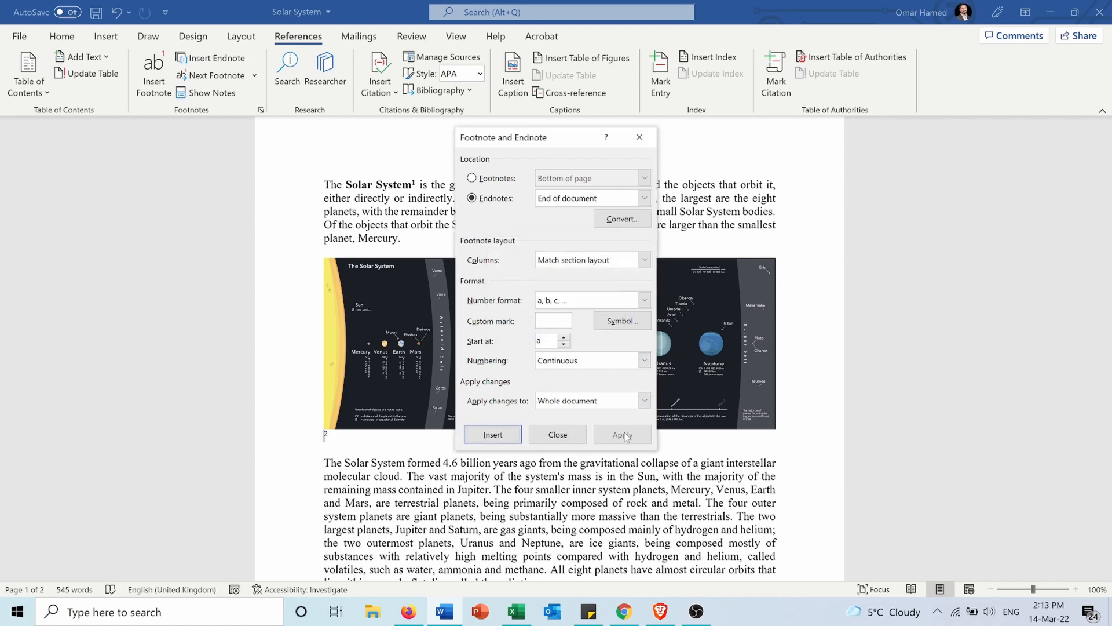
{"action": "left_click", "coordinate": [558, 435]}
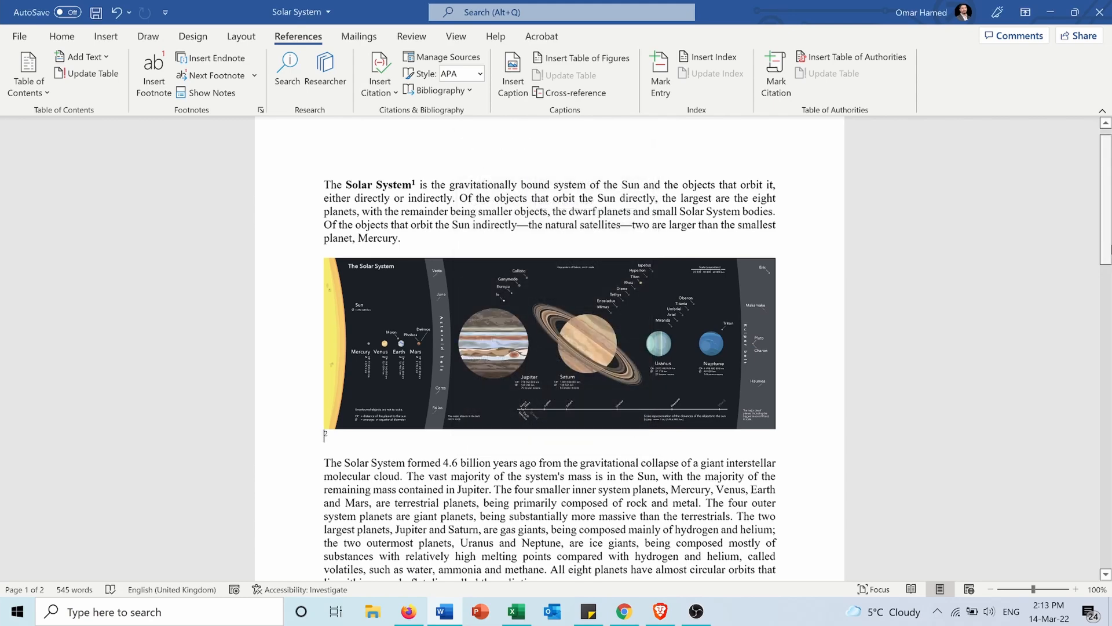
{"action": "scroll", "scroll_direction": "down", "scroll_amount": 3}
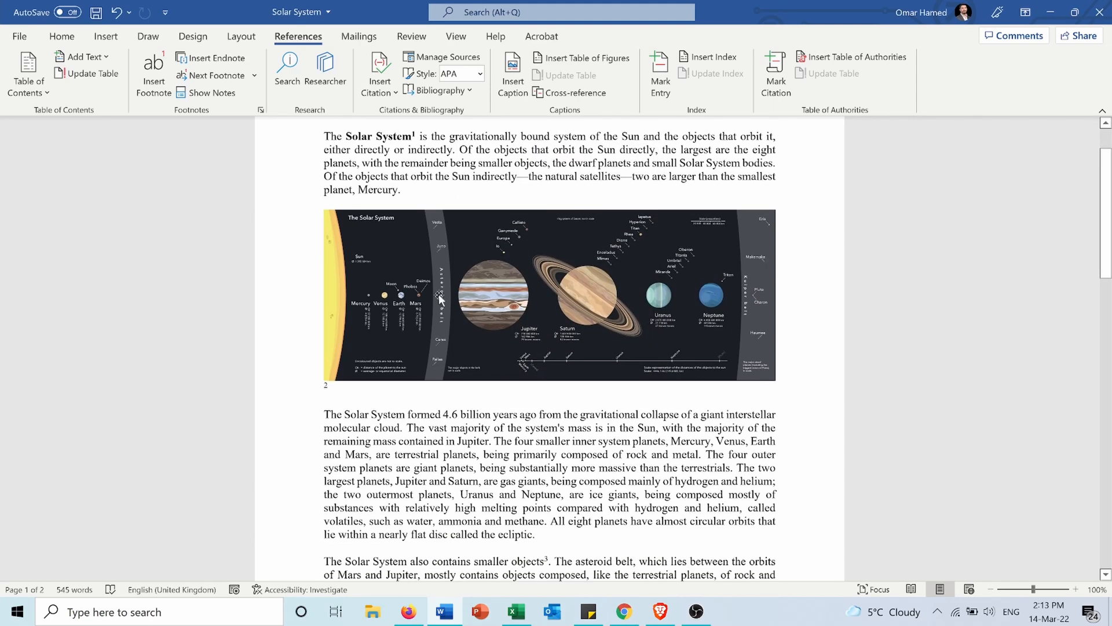
{"action": "mouse_move", "coordinate": [550, 305]}
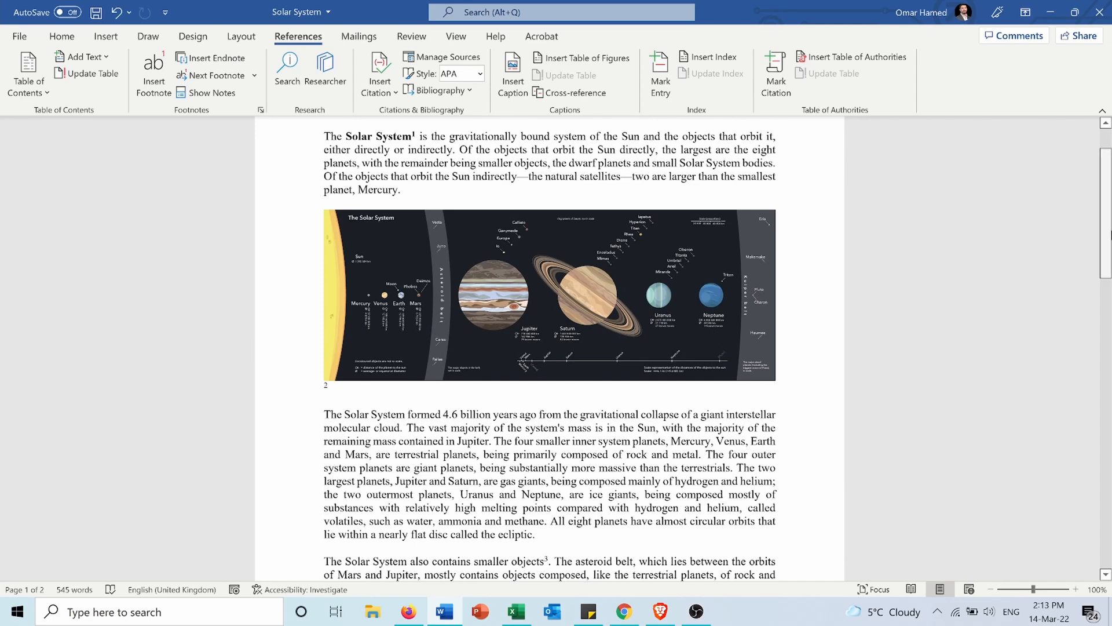
{"action": "scroll", "scroll_direction": "down", "scroll_amount": 3}
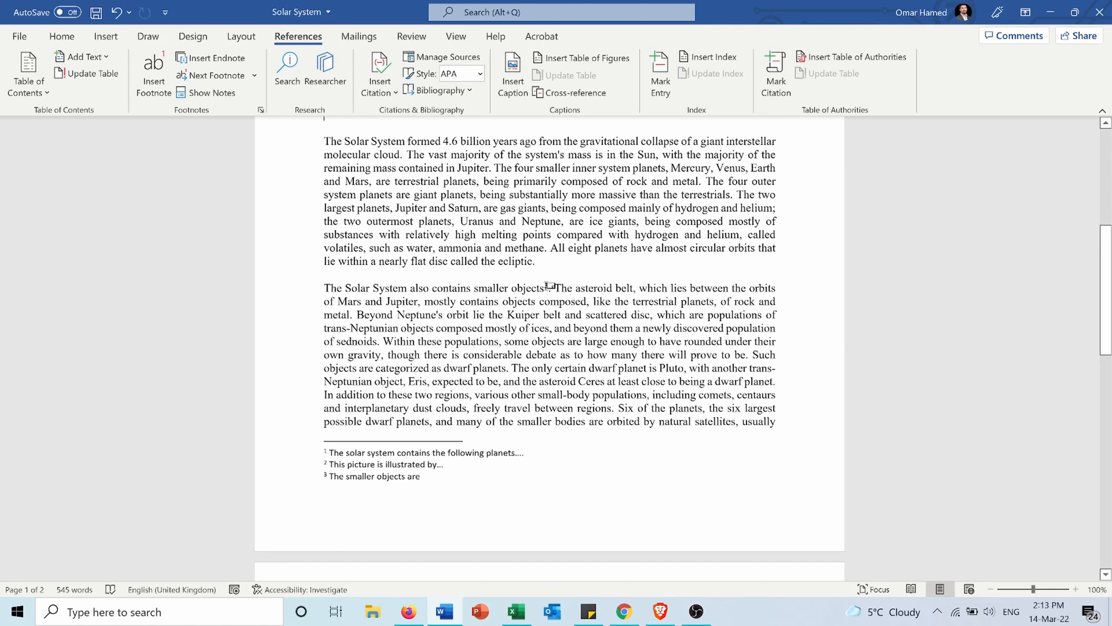
{"action": "left_click", "coordinate": [546, 288]}
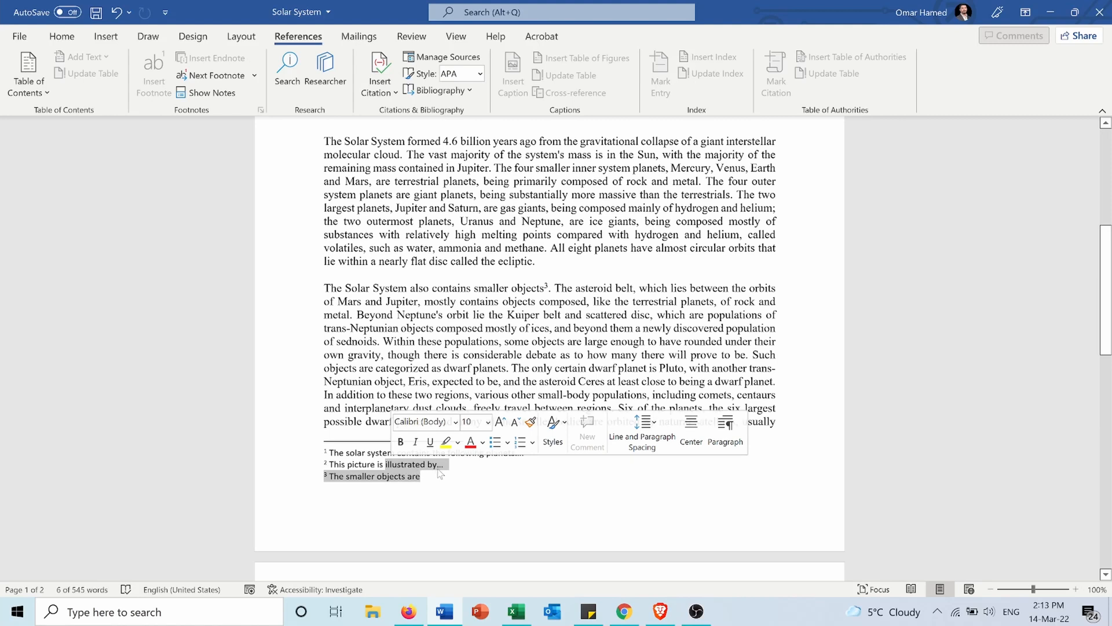
{"action": "mouse_move", "coordinate": [458, 470]}
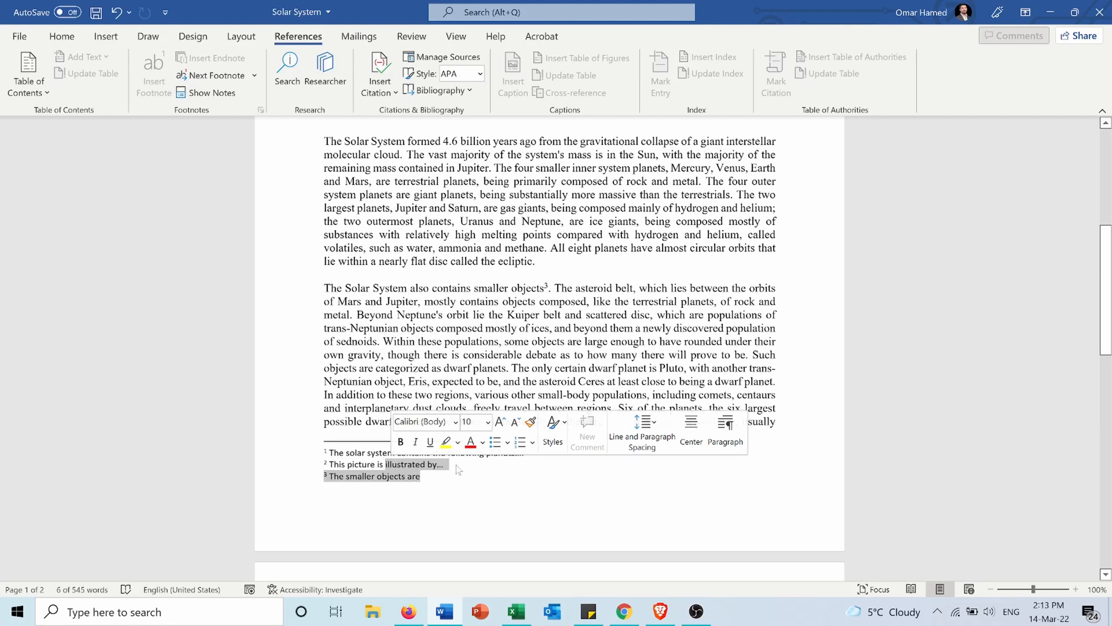
{"action": "left_click", "coordinate": [460, 470]}
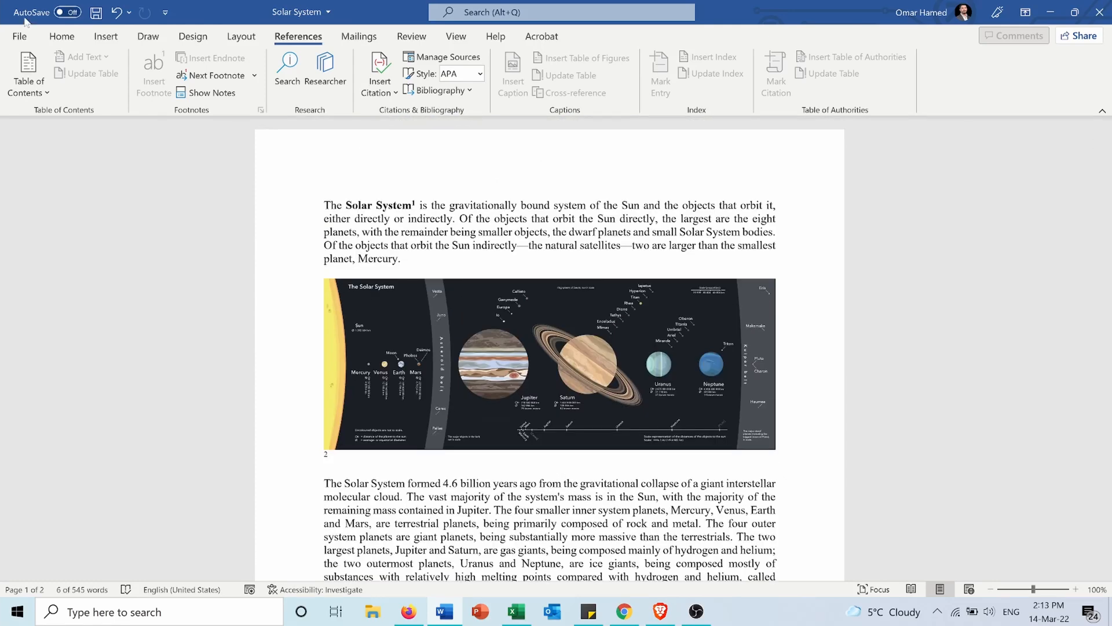
{"action": "left_click", "coordinate": [61, 36]}
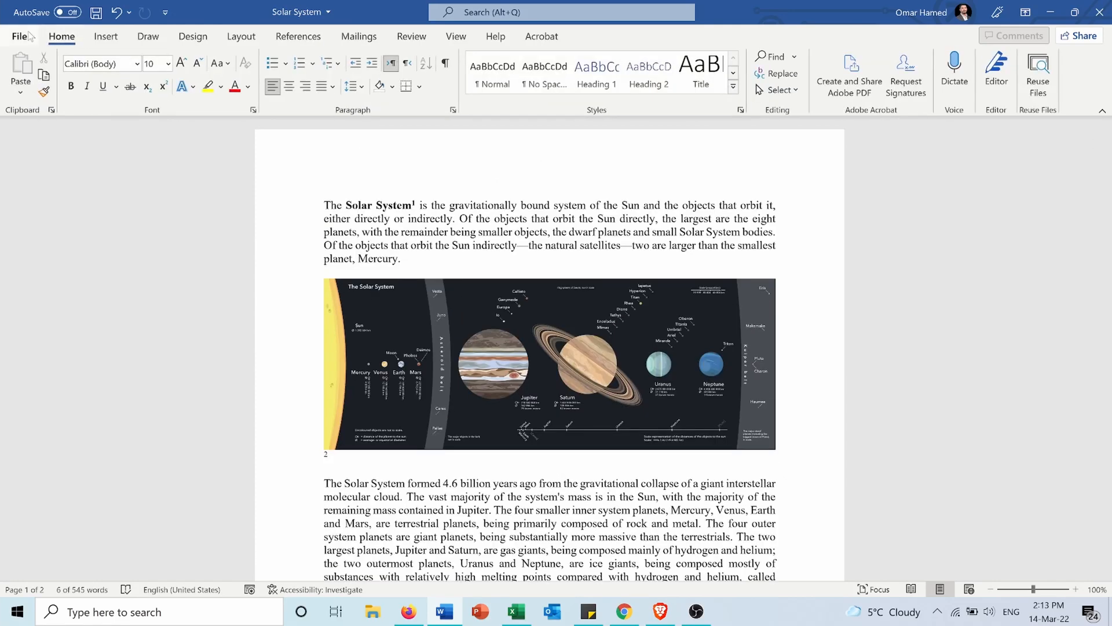
Step: Open File > Print to preview both pages with footnotes 1–3
{"action": "left_click", "coordinate": [18, 36]}
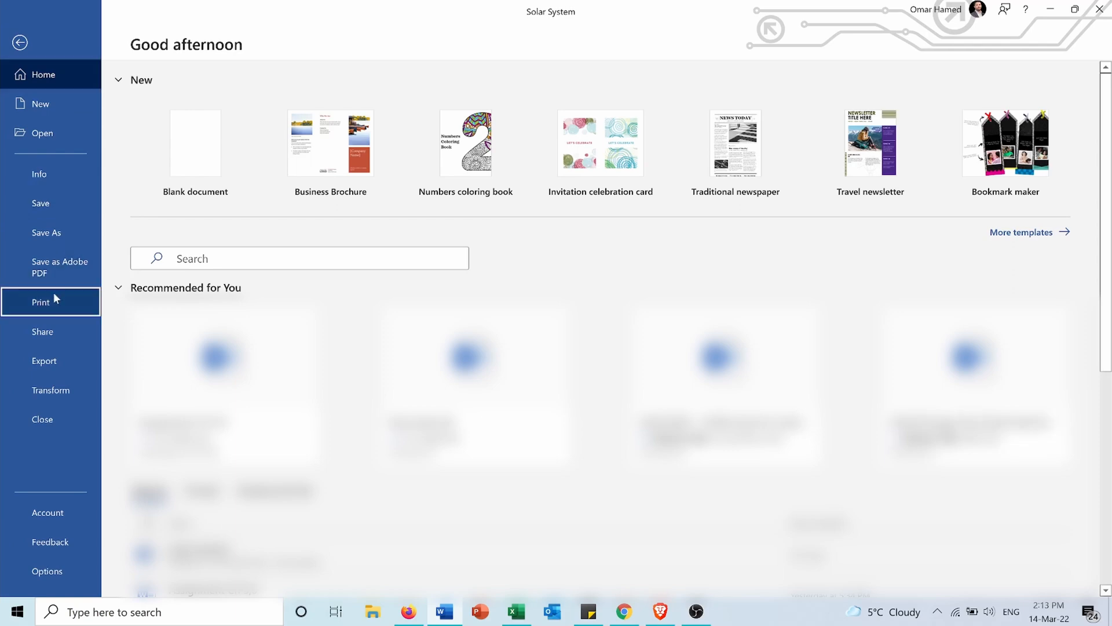
{"action": "left_click", "coordinate": [40, 302]}
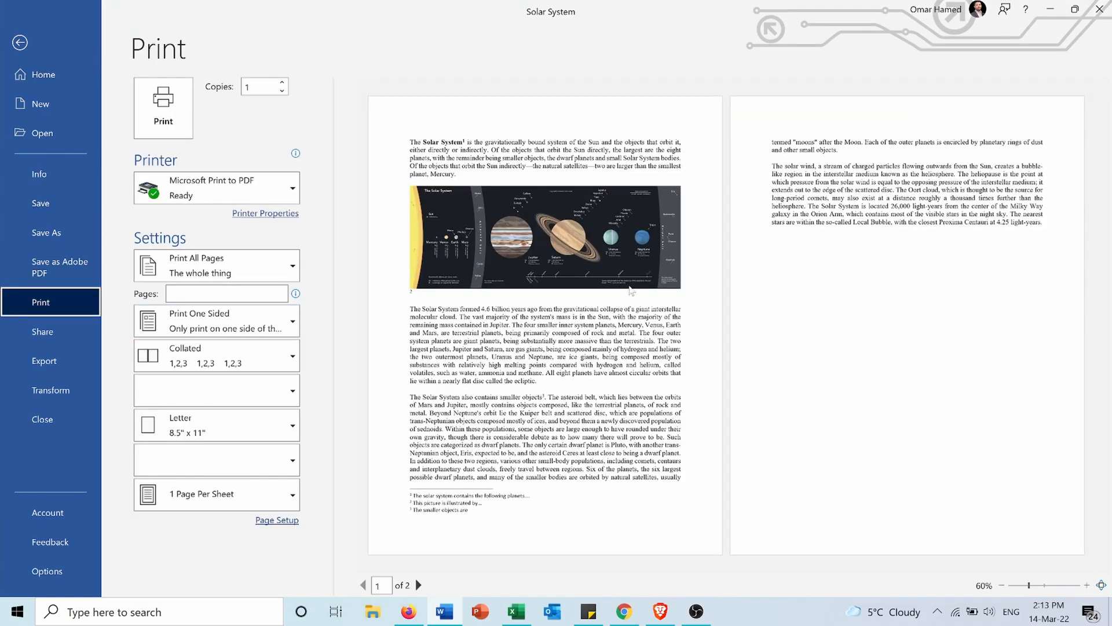
{"action": "mouse_move", "coordinate": [454, 519]}
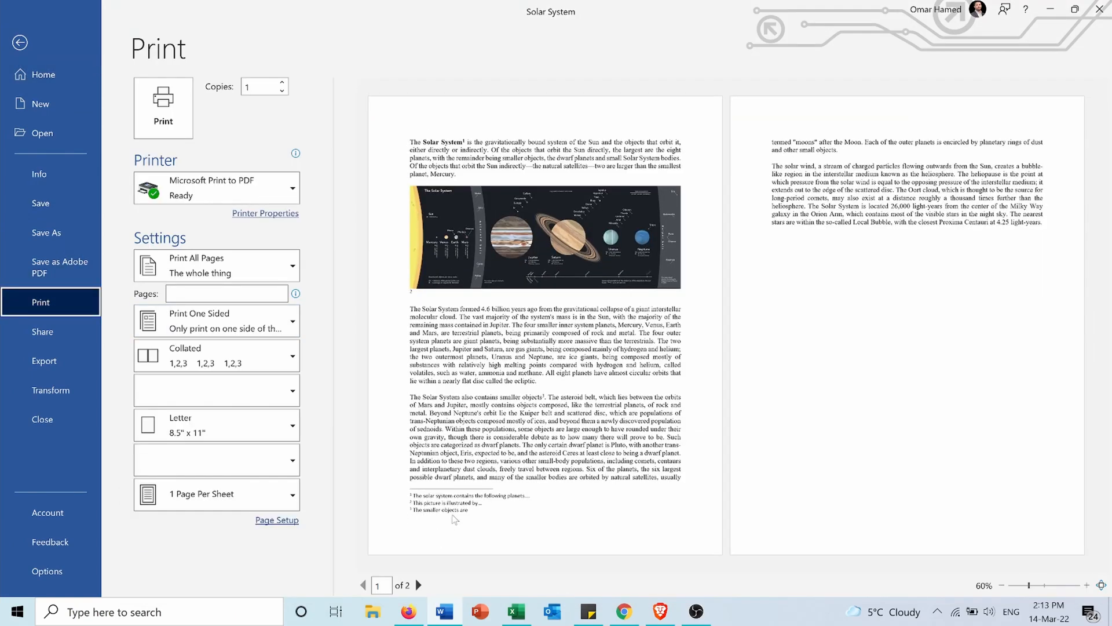
{"action": "mouse_move", "coordinate": [428, 544]}
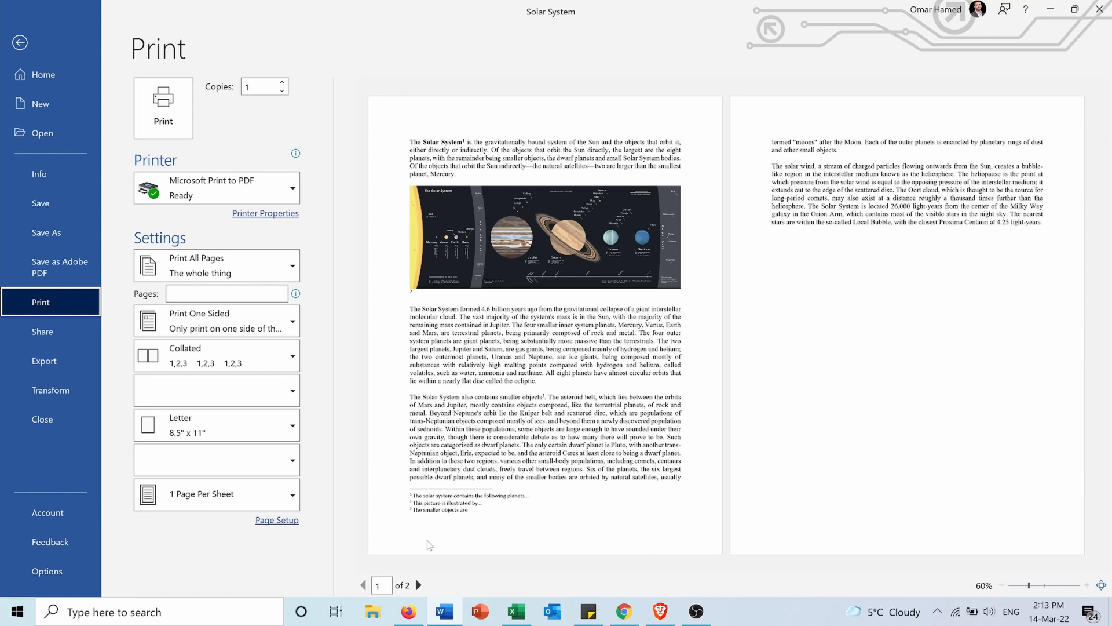
{"action": "mouse_move", "coordinate": [783, 313]}
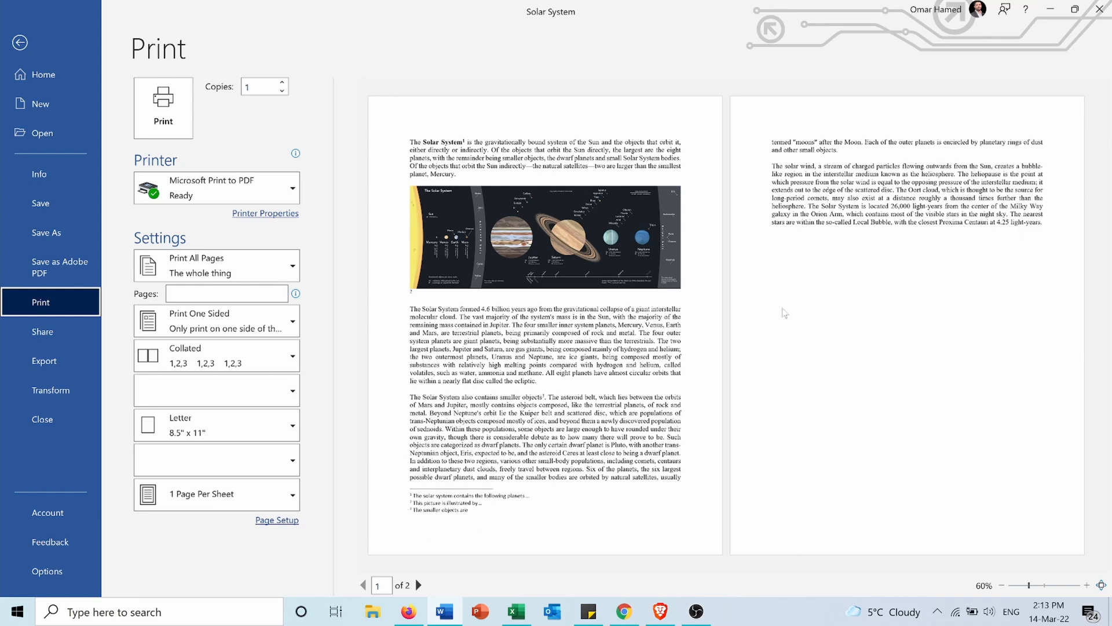
{"action": "mouse_move", "coordinate": [800, 268]}
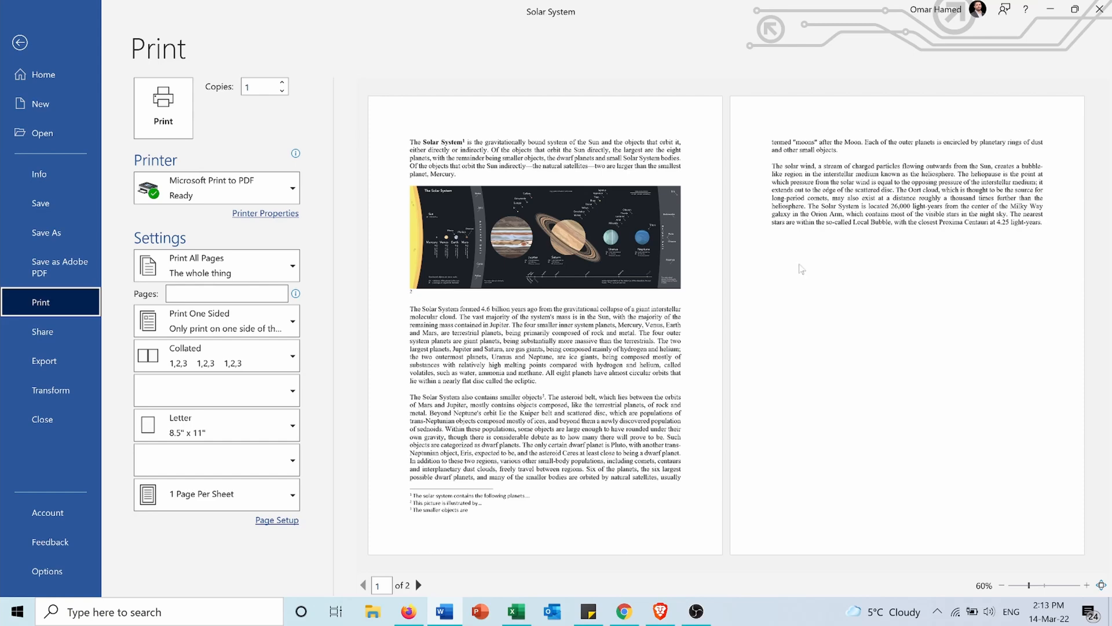
{"action": "mouse_move", "coordinate": [837, 282]}
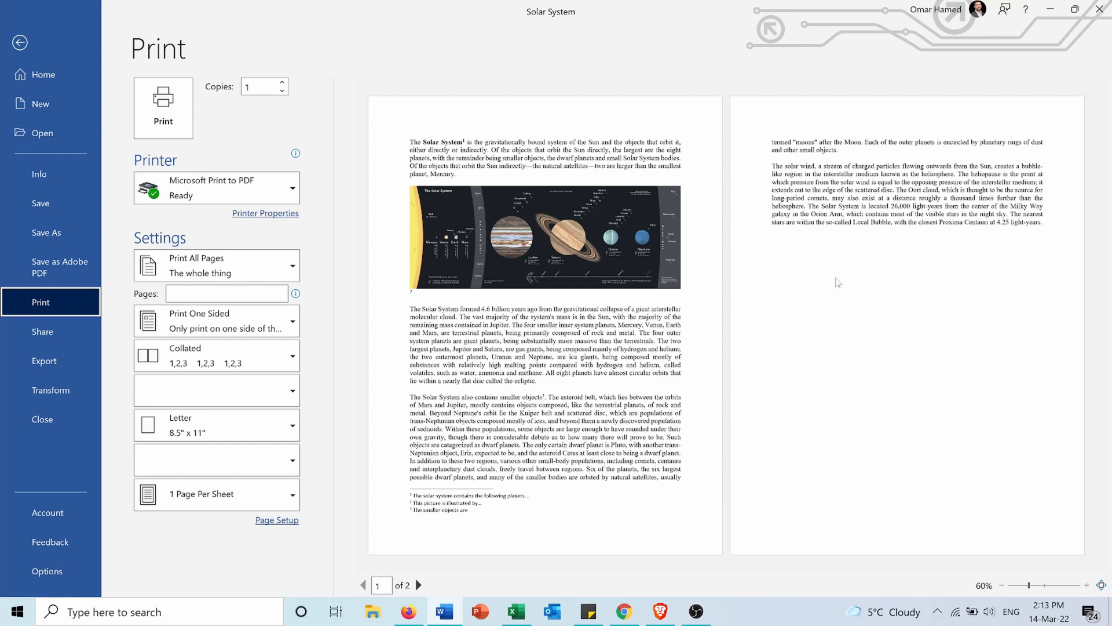